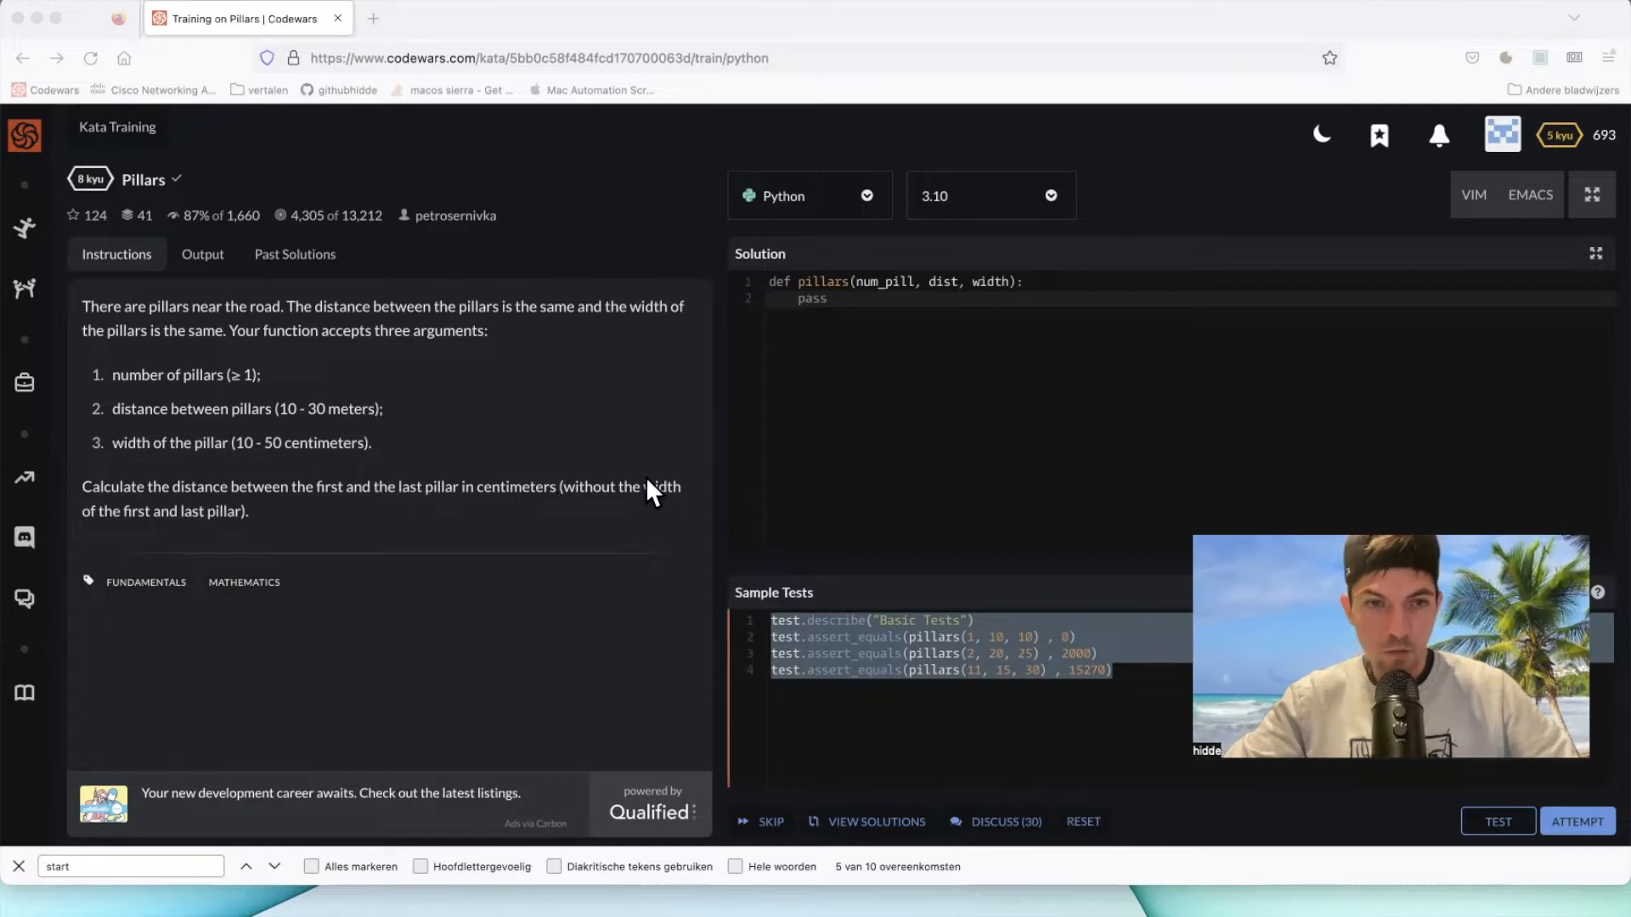
pyautogui.moveTo(343, 525)
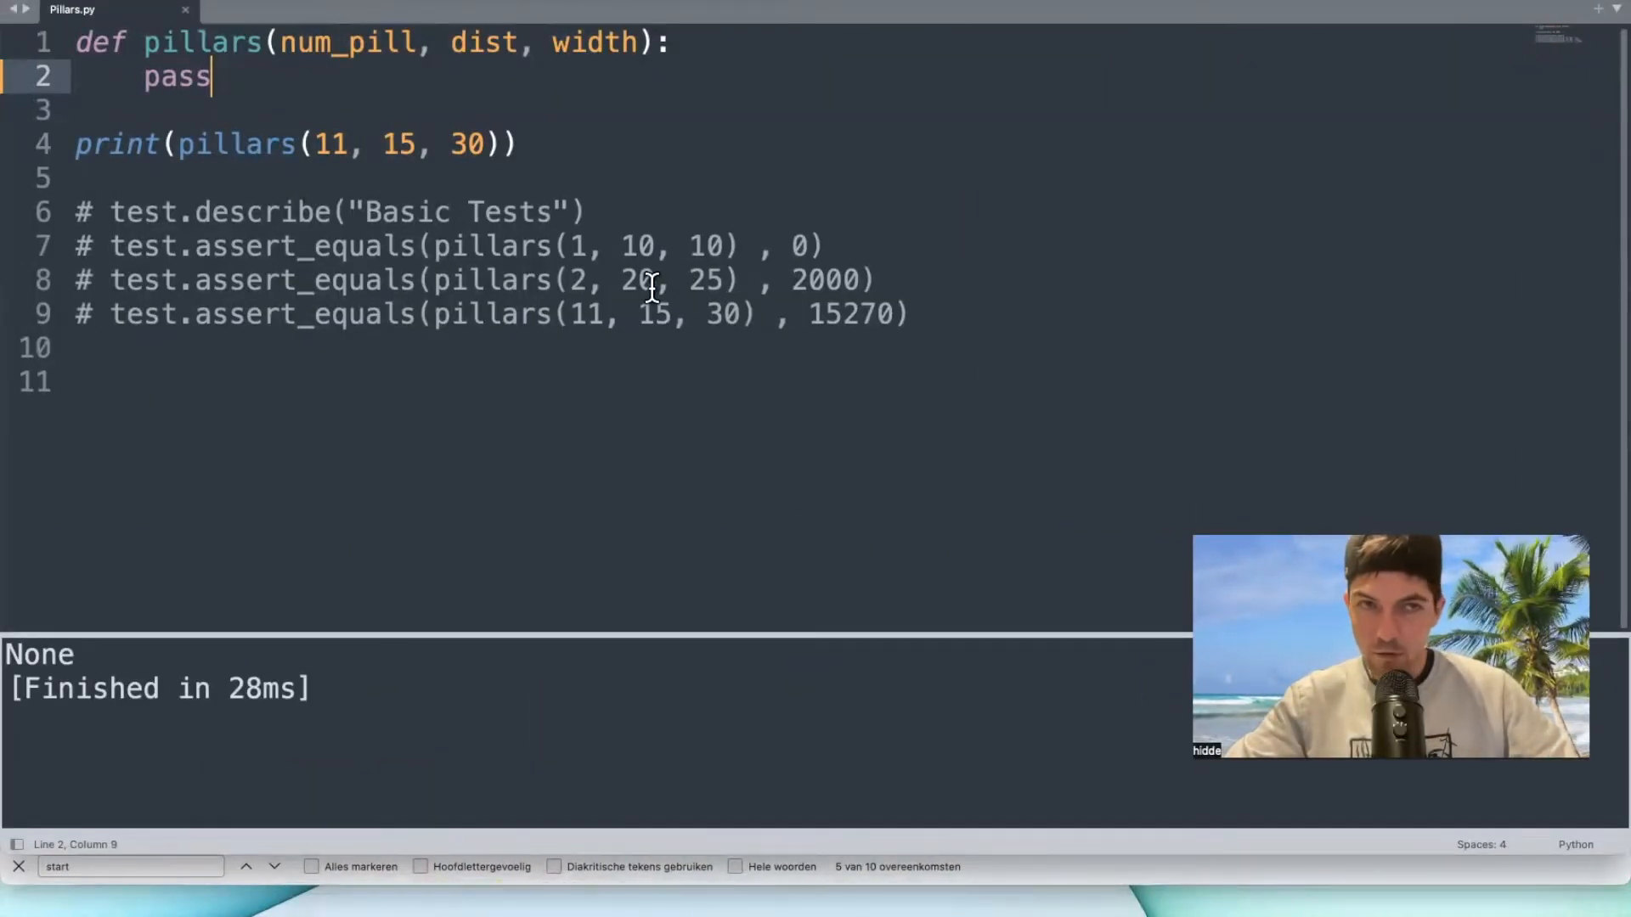
# - Replace the pass stub with the comment '# convert from meters to centimers'
pyautogui.doubleClick(176, 75)
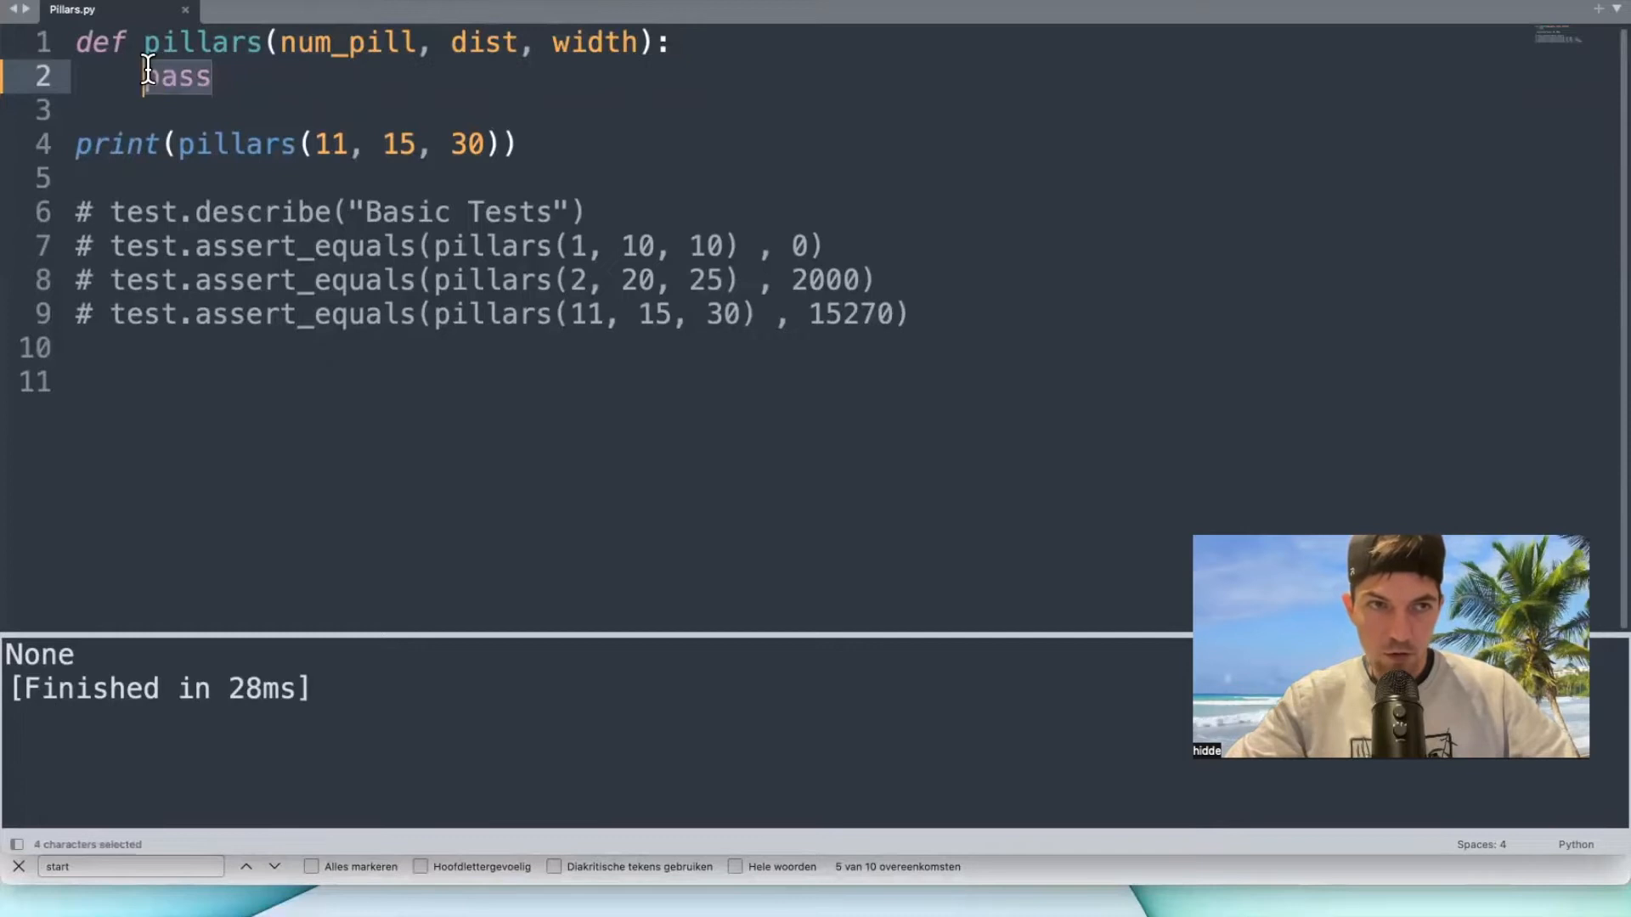
pyautogui.write('#c')
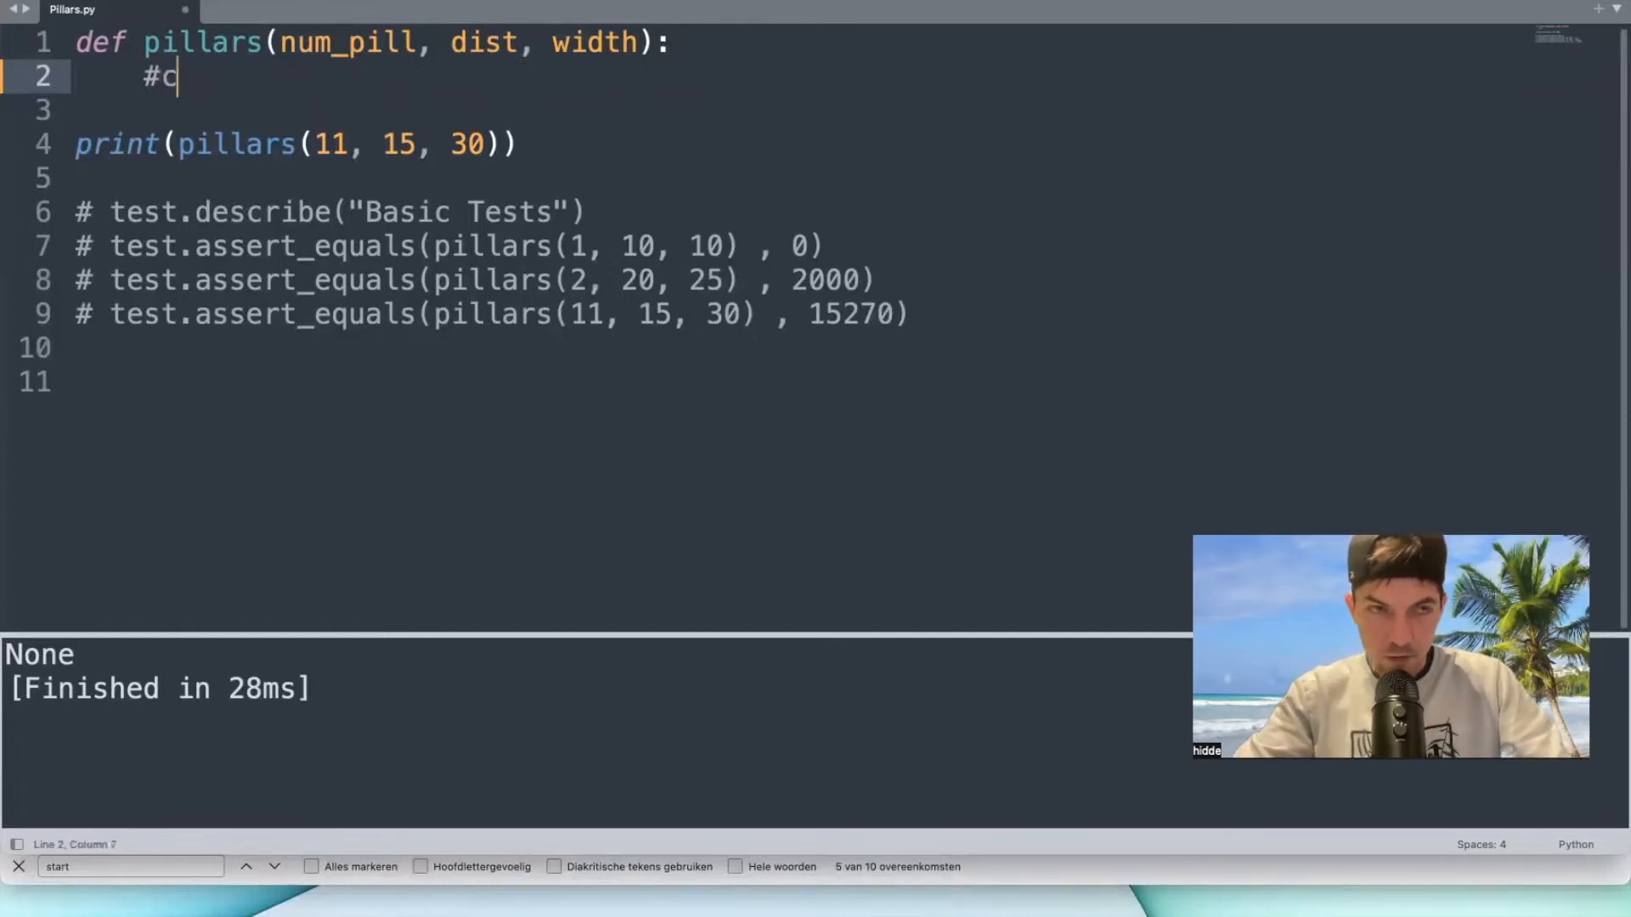
pyautogui.write('onvert to')
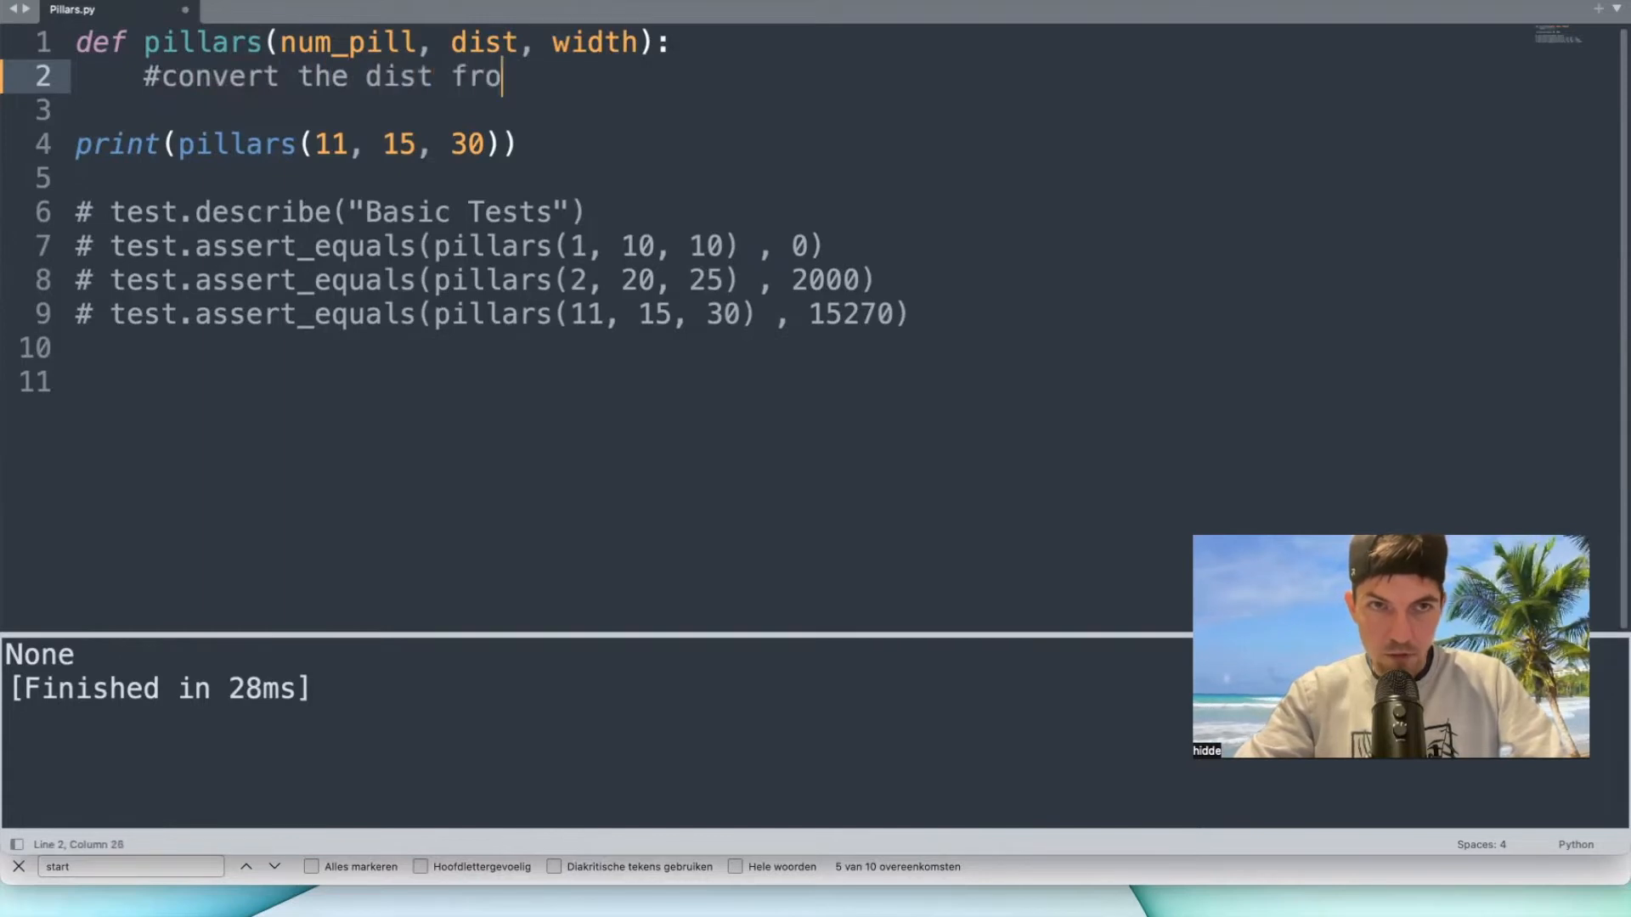
pyautogui.write('m meters to')
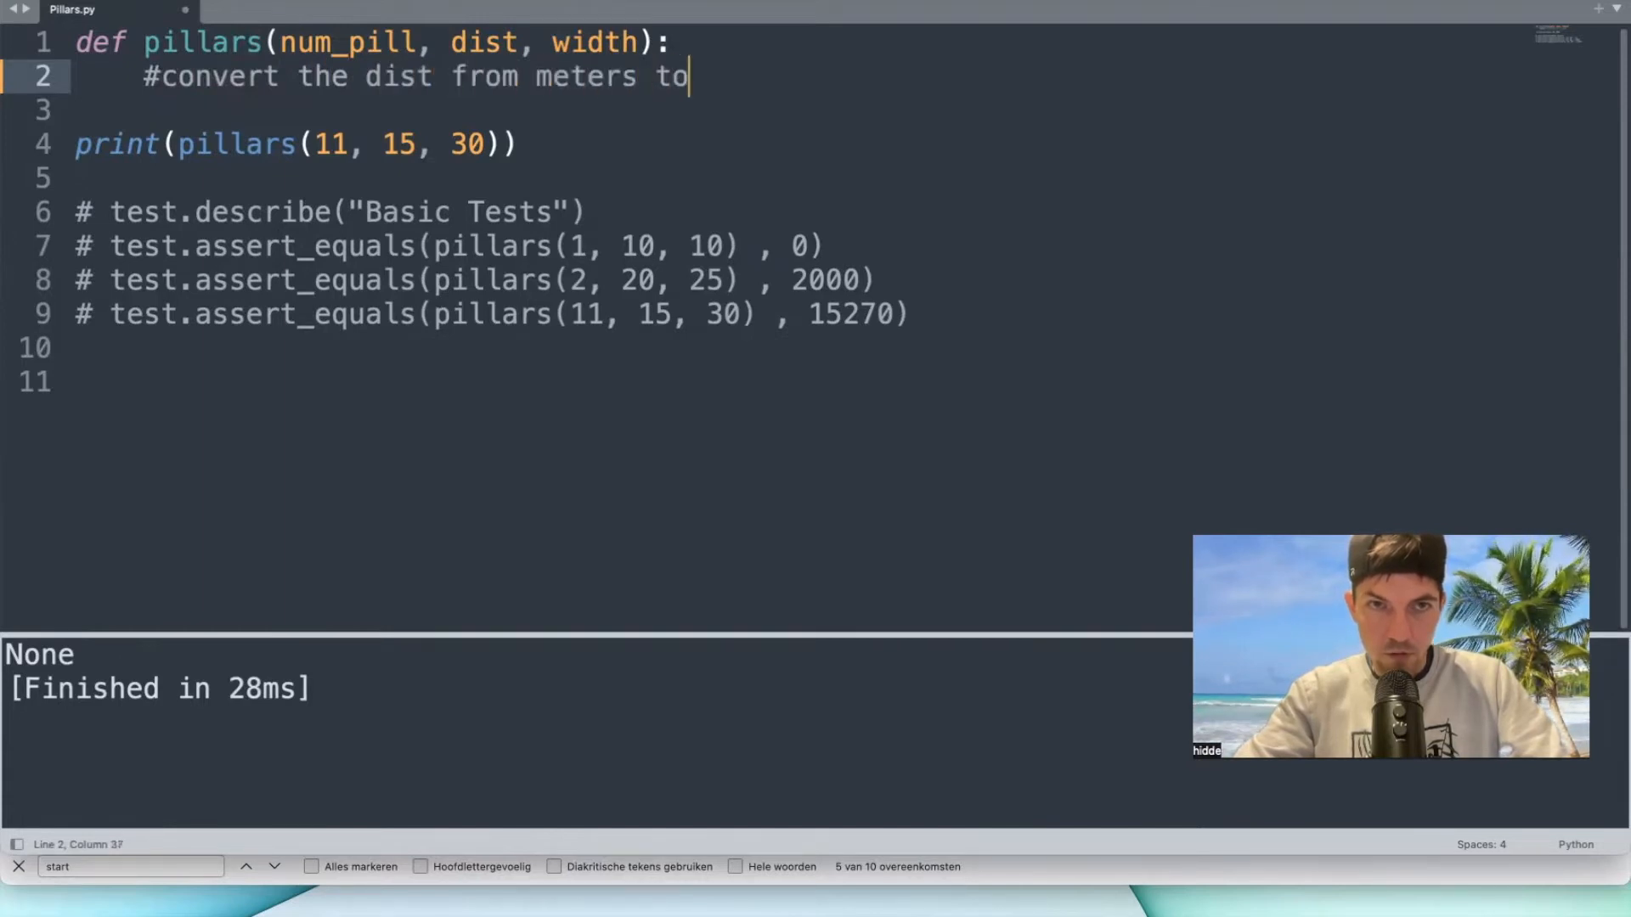
pyautogui.write('centimers')
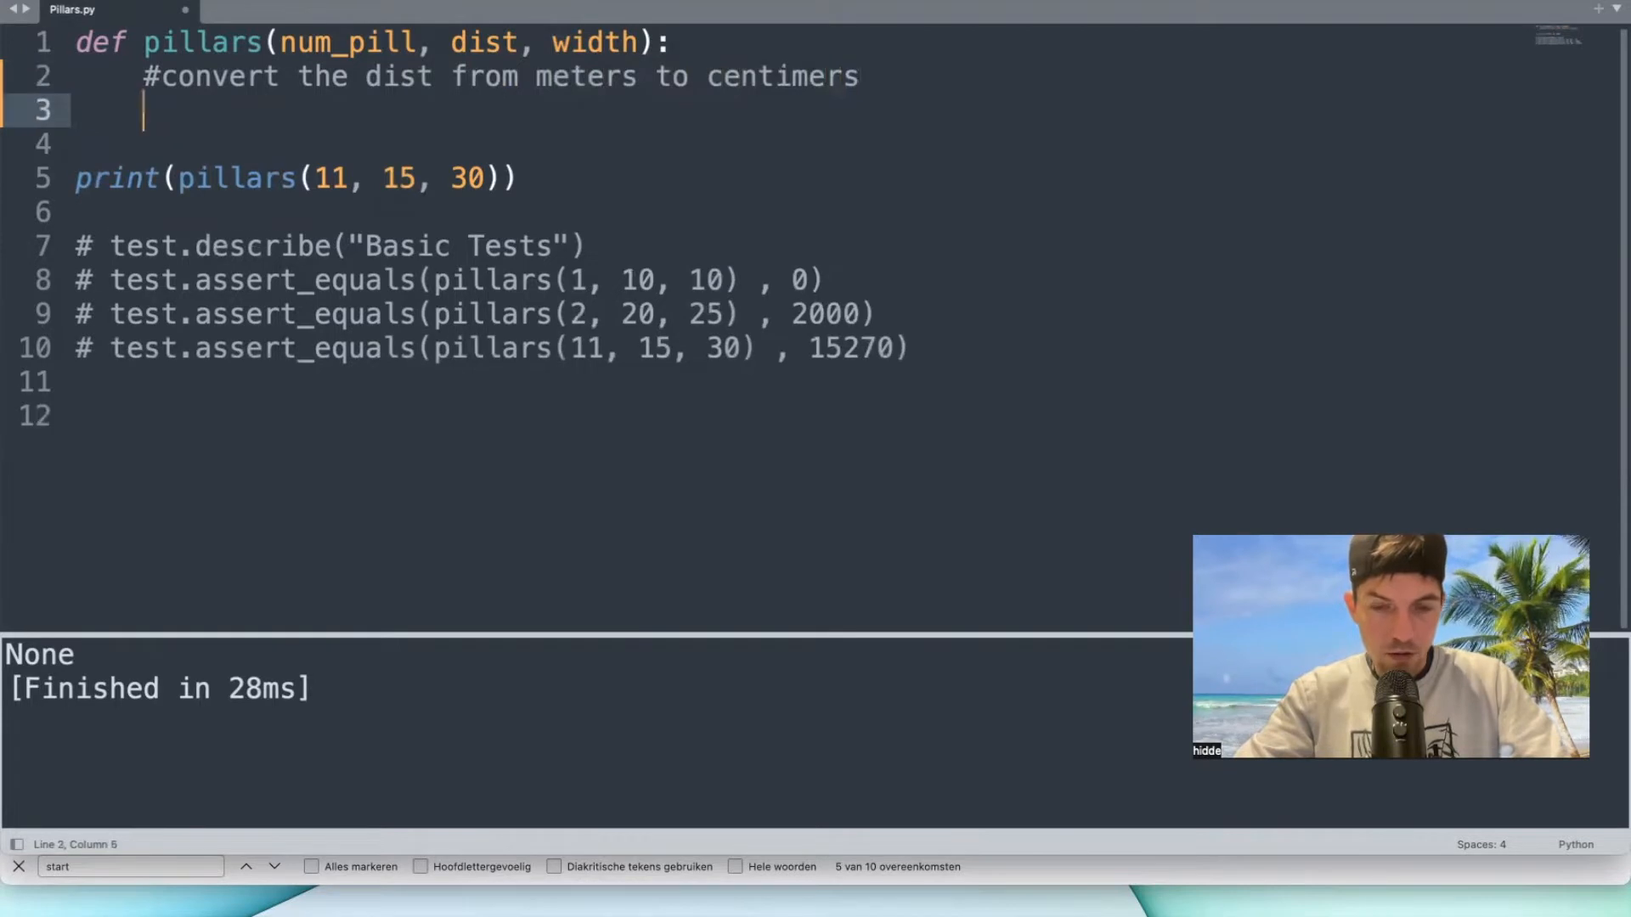
# - Add 'dist = dist * 100' and begin the check 'if num_pill < 1:'
pyautogui.write('dist = dist')
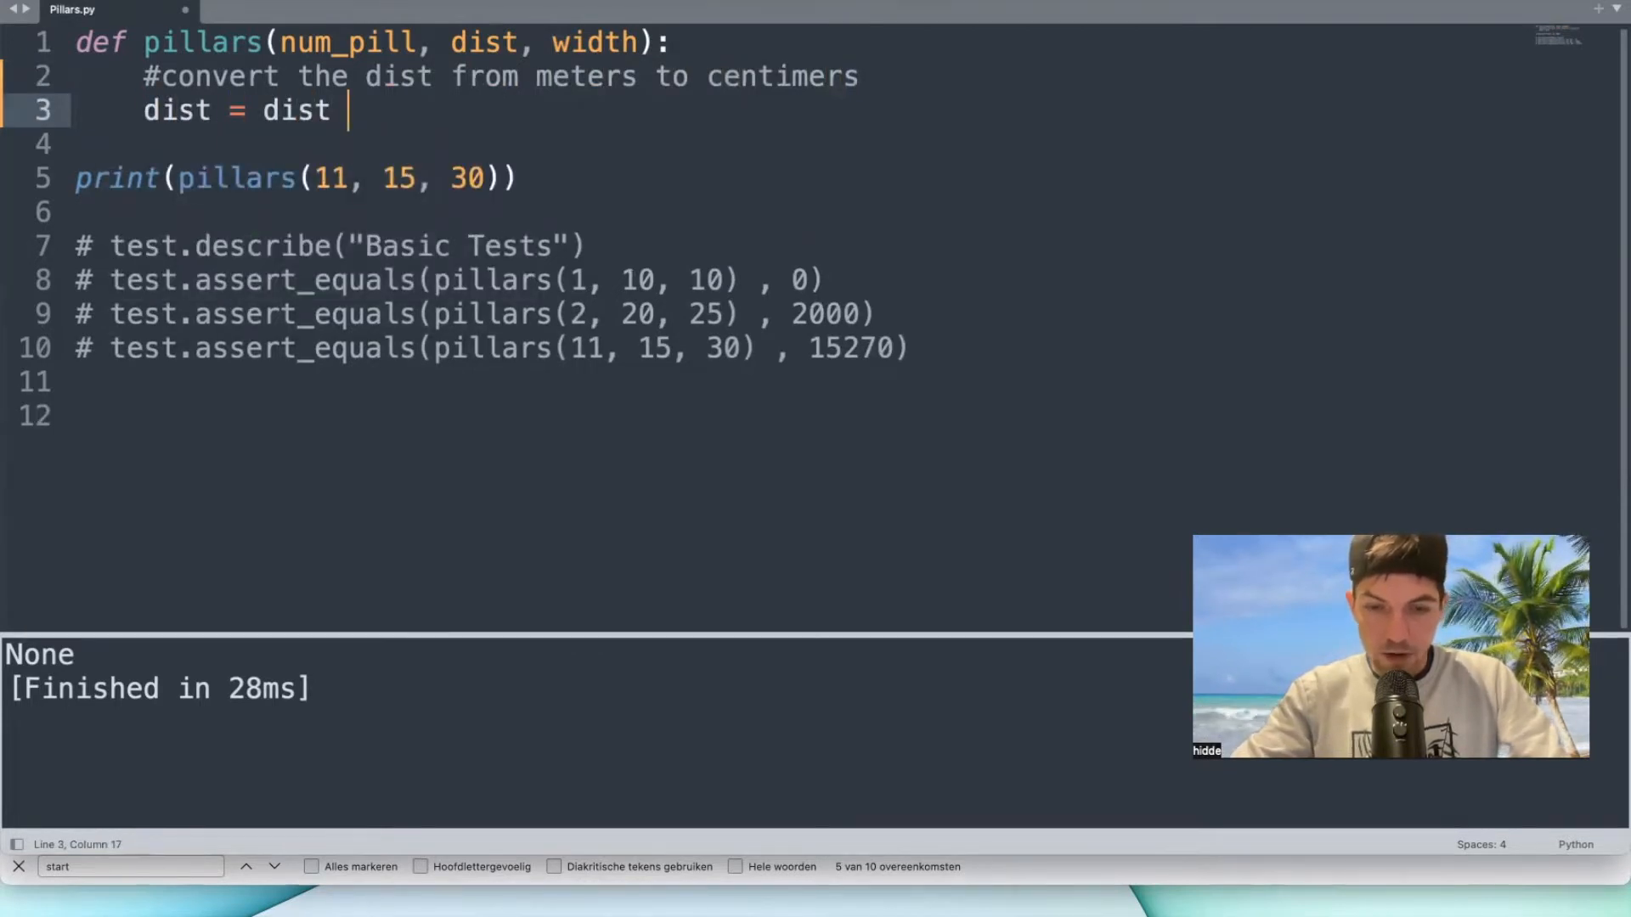
pyautogui.write('* 10')
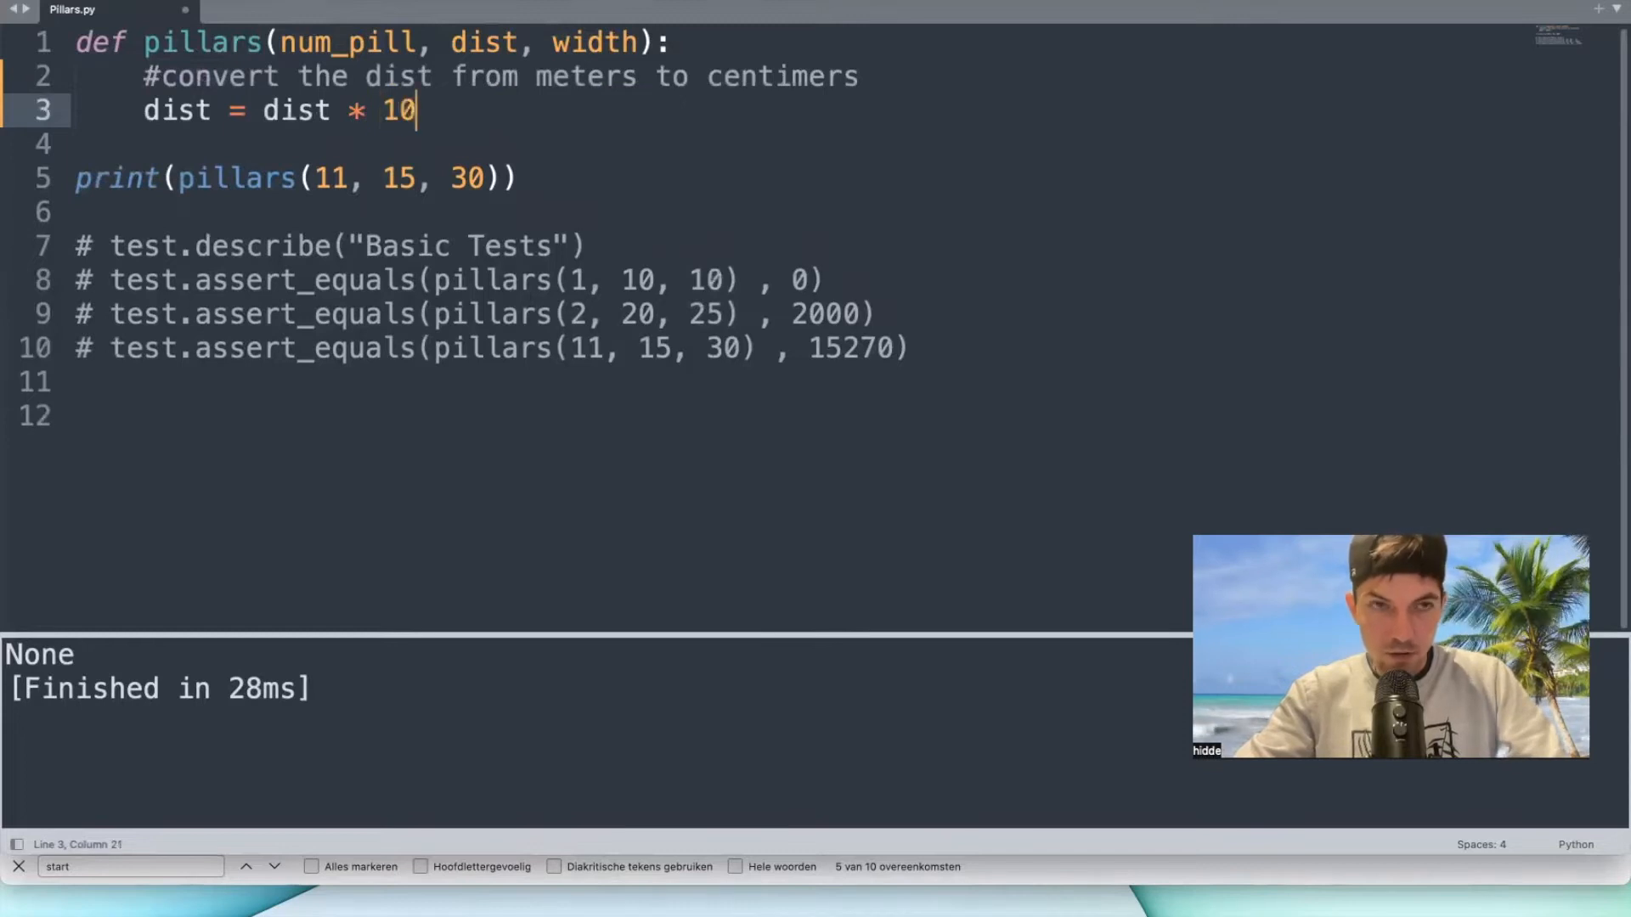
pyautogui.write('0')
pyautogui.write('if num_pill')
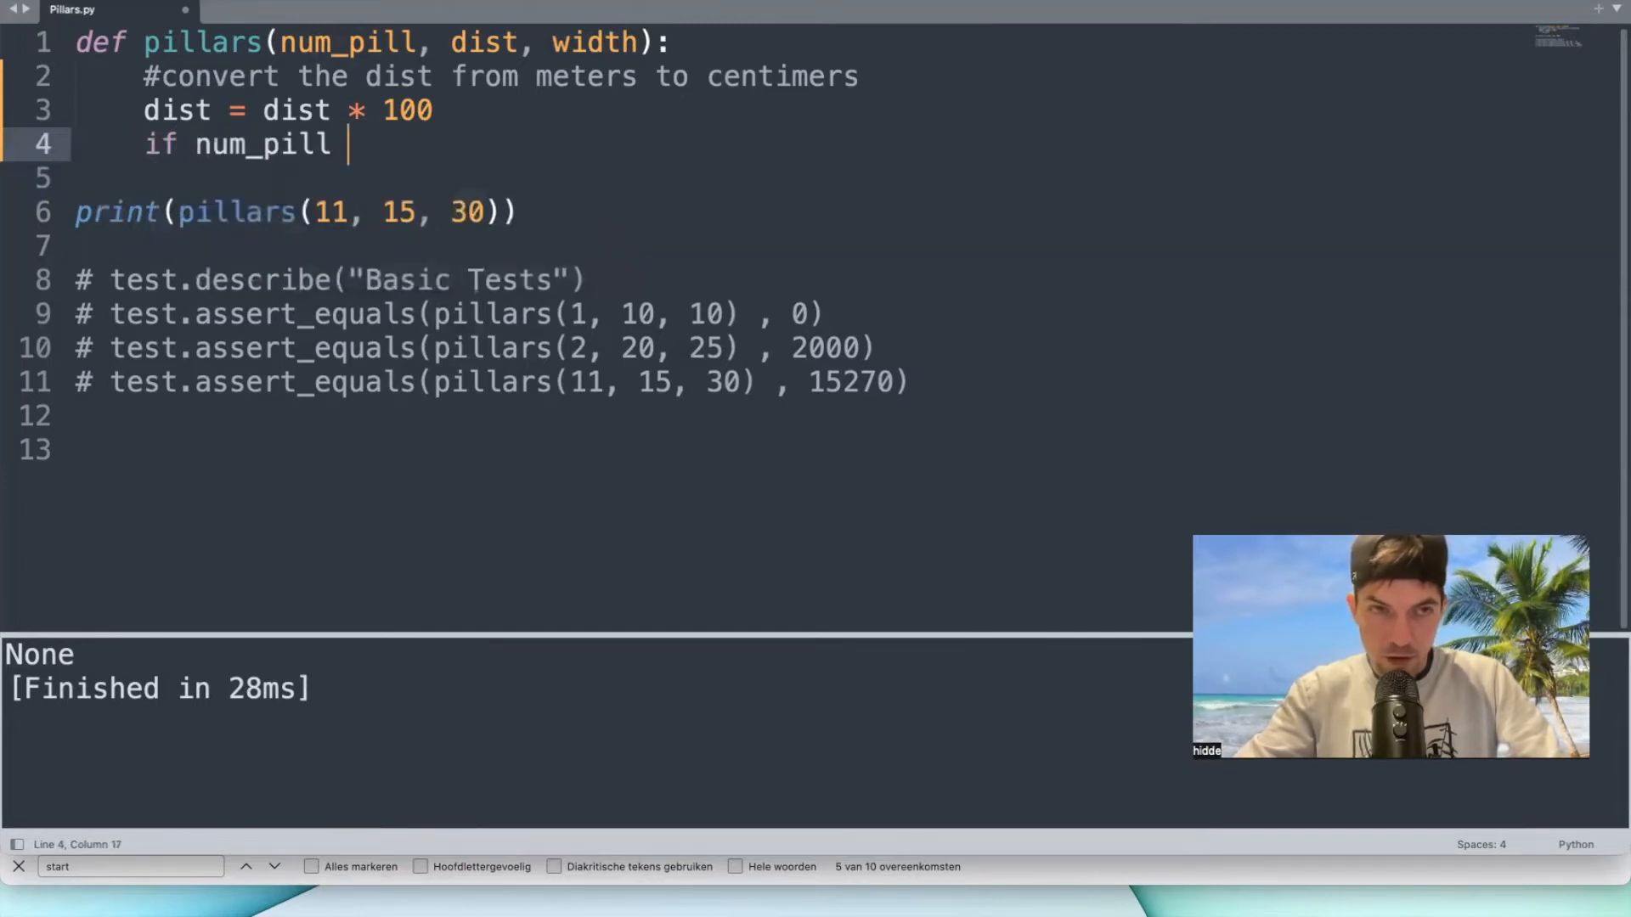
pyautogui.write('< 1')
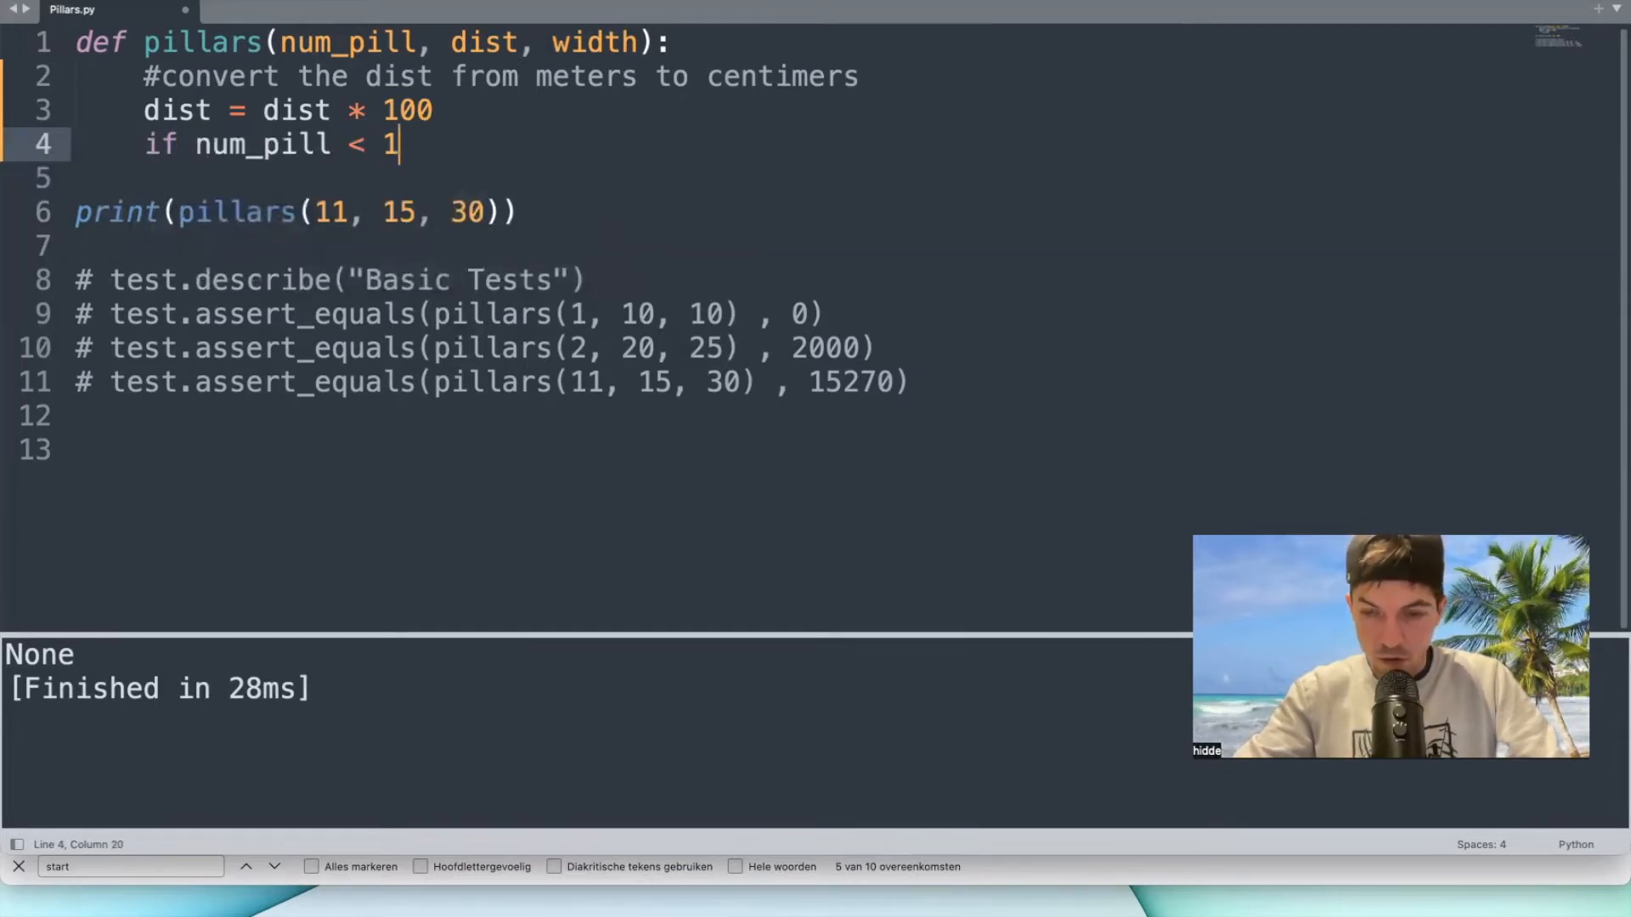
pyautogui.write(':')
pyautogui.click(627, 179)
pyautogui.write('return 0')
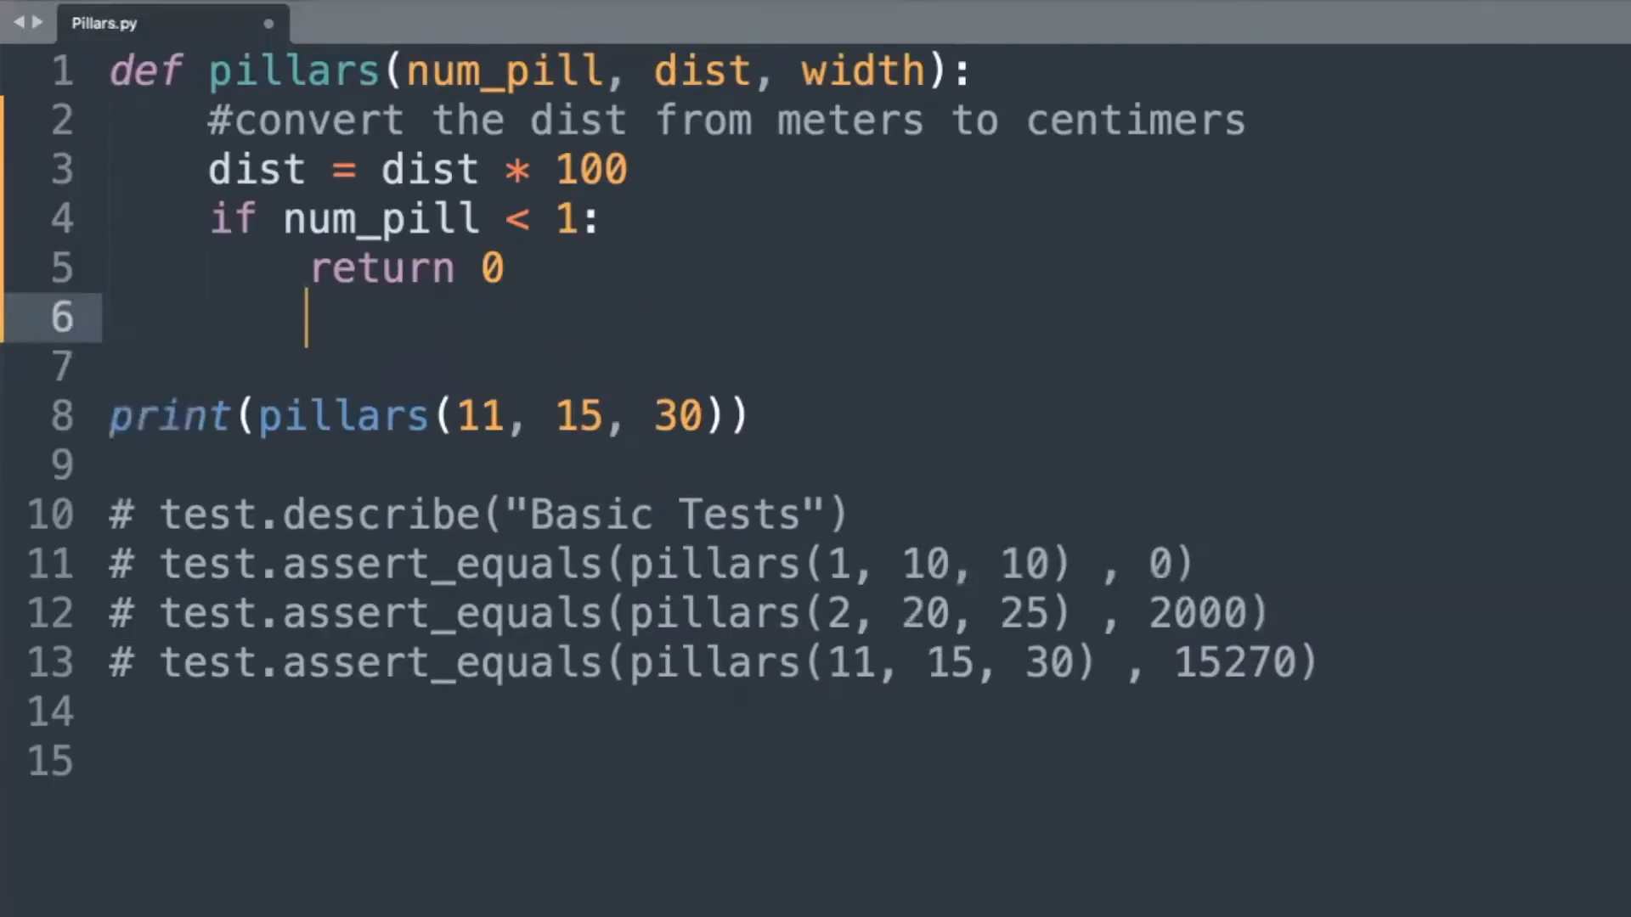
# - Add an else branch that starts computing (num_pill -1) * dist
pyautogui.write('else:')
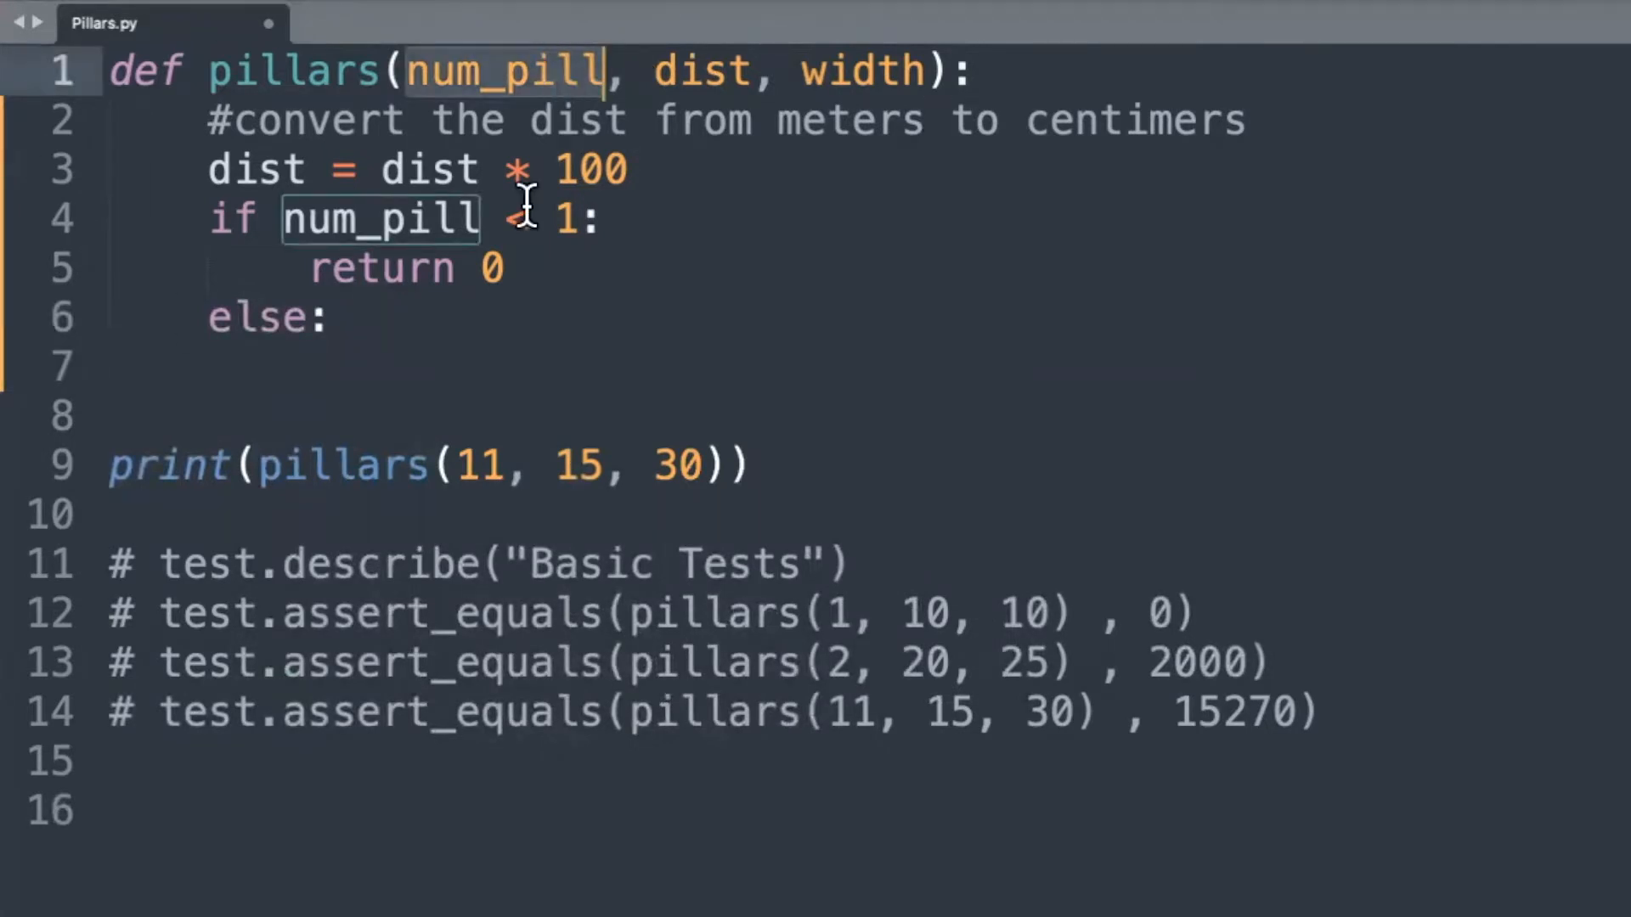
pyautogui.write('num_pill')
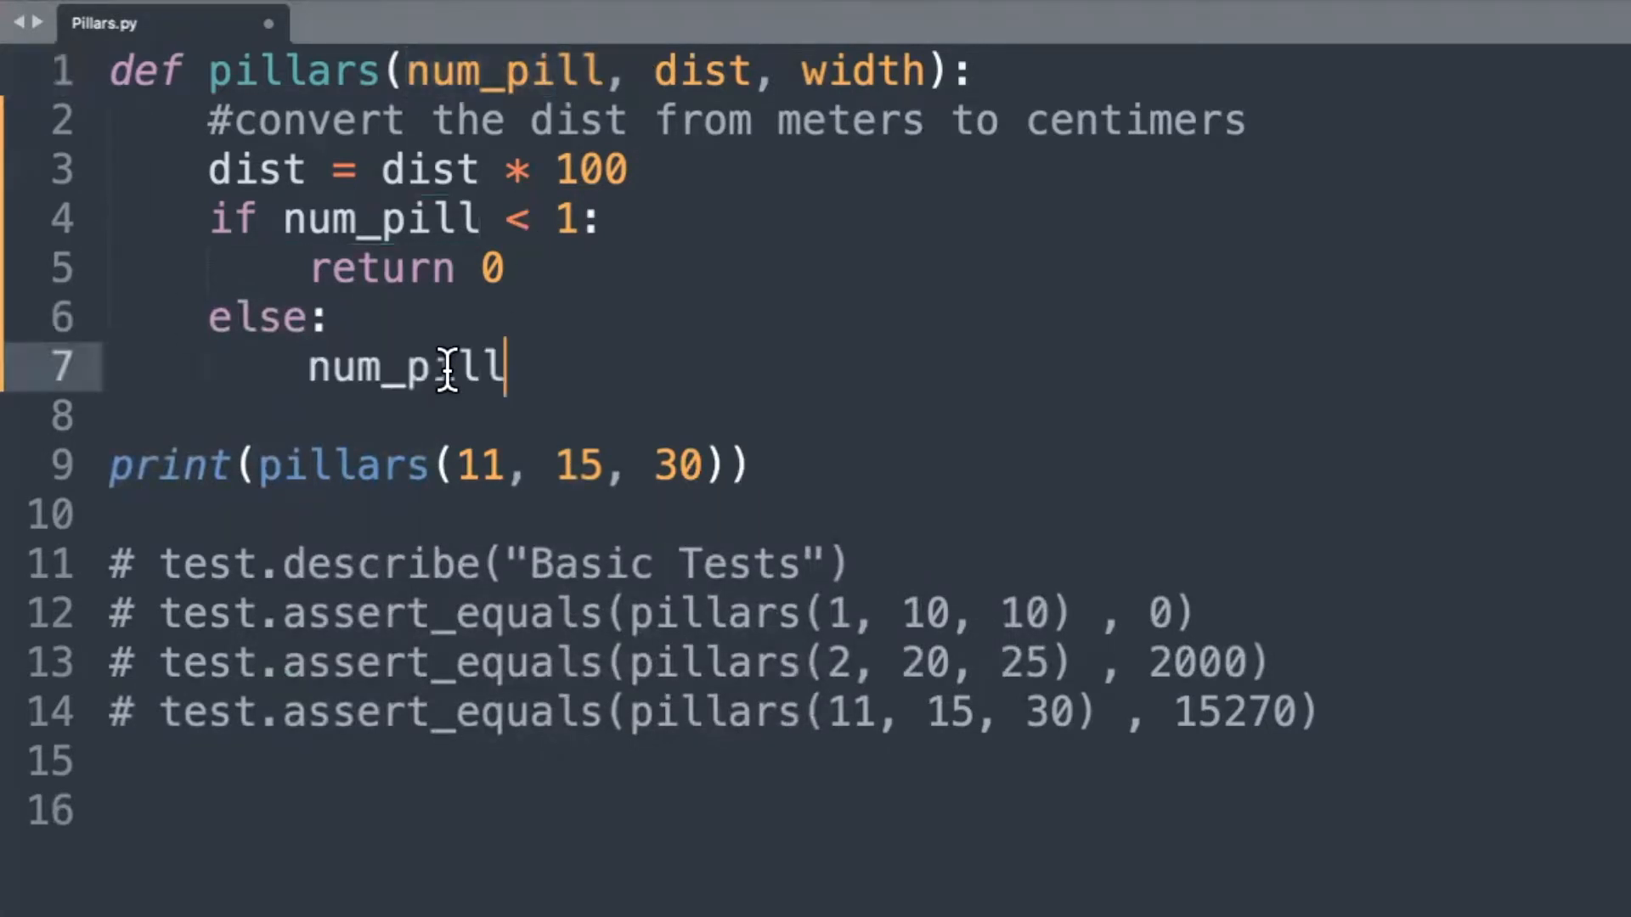
pyautogui.write('-1)')
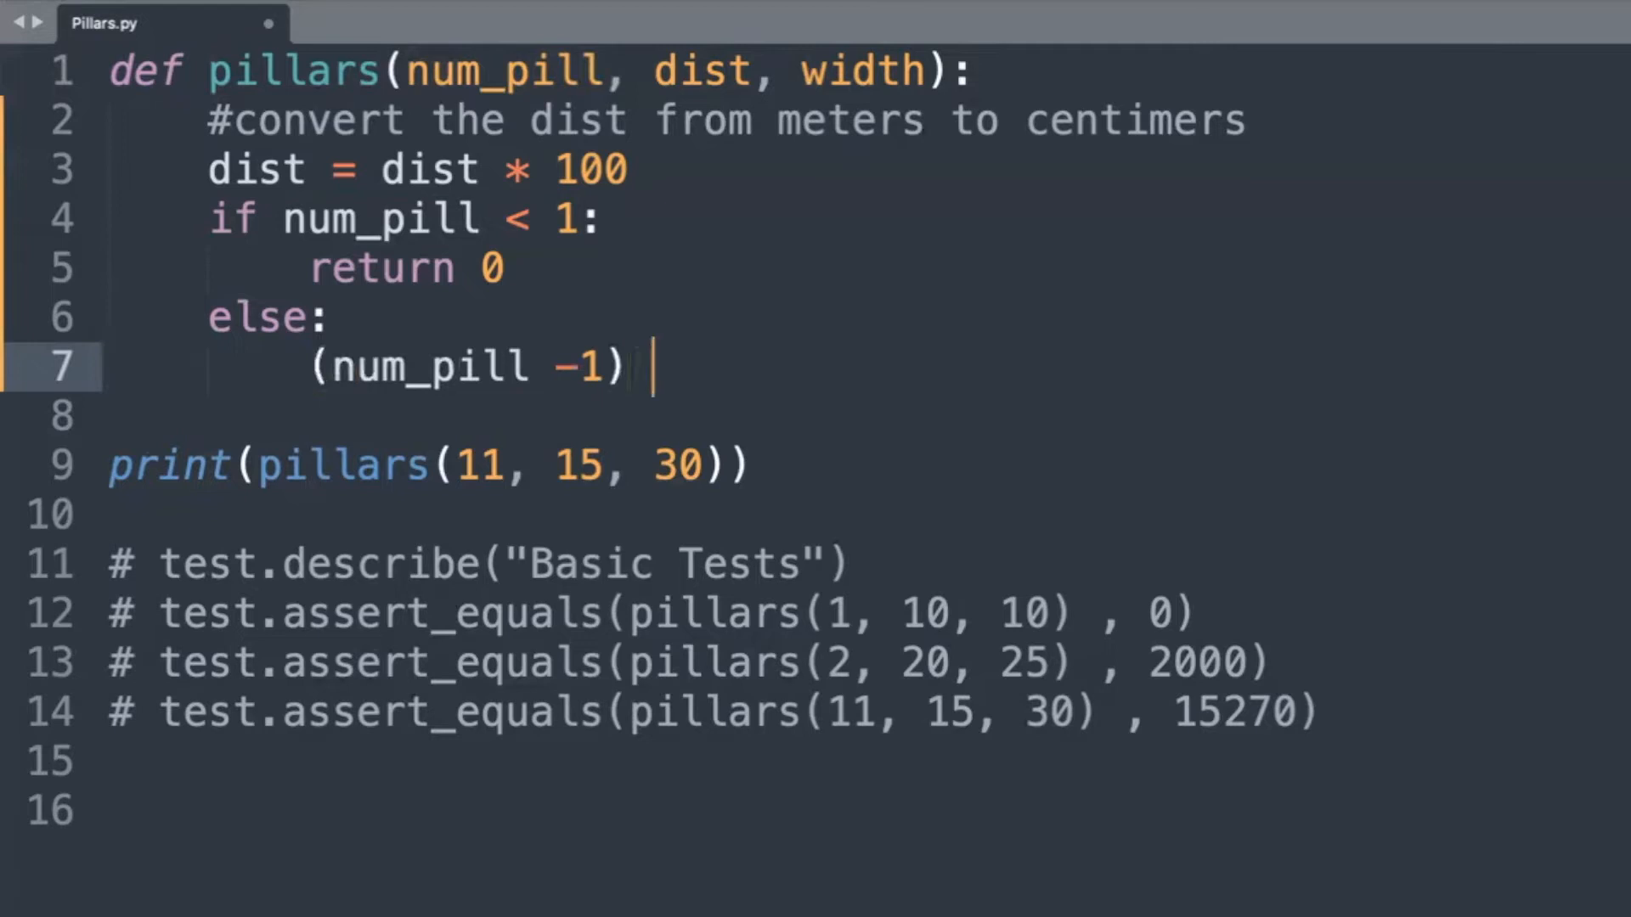
pyautogui.write('* dist')
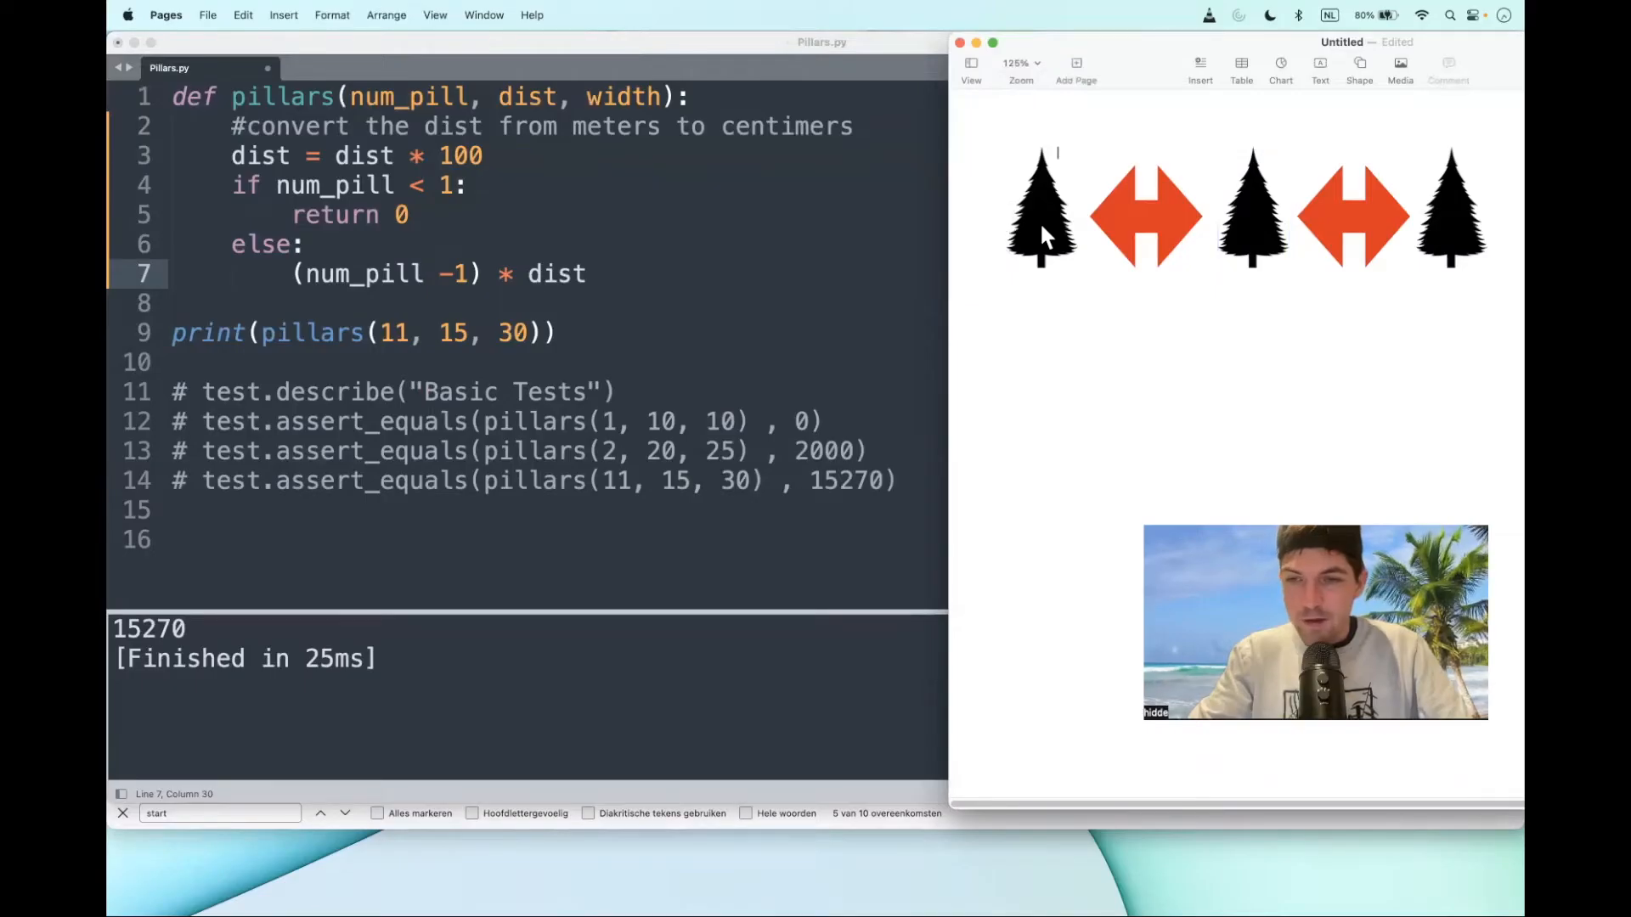
pyautogui.click(1251, 203)
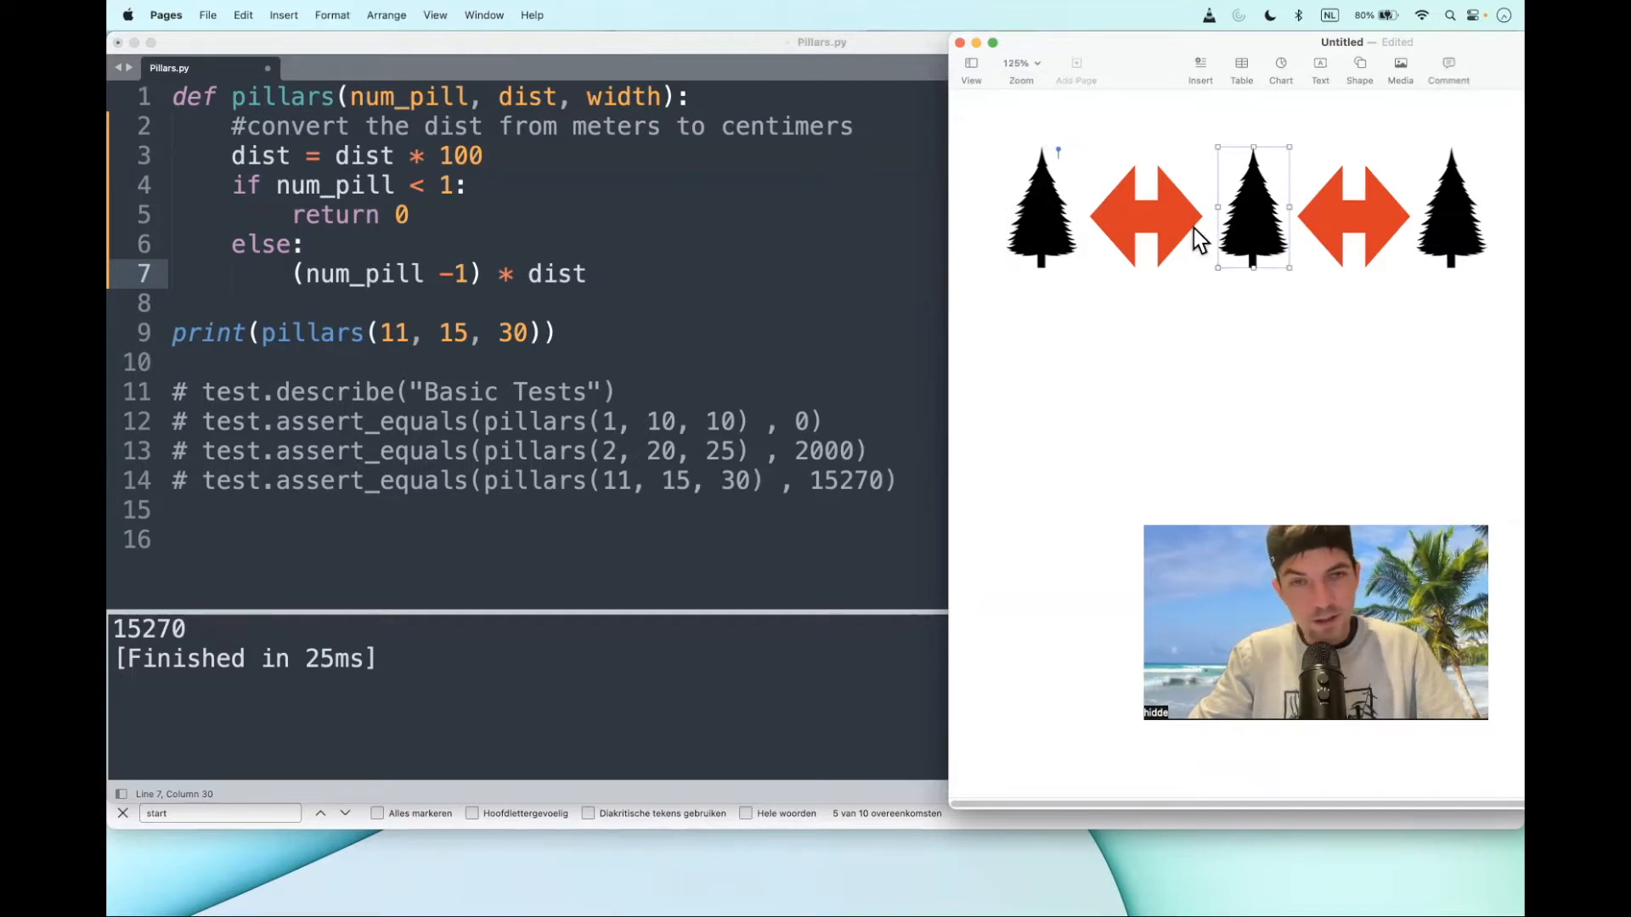
pyautogui.moveTo(1160, 223)
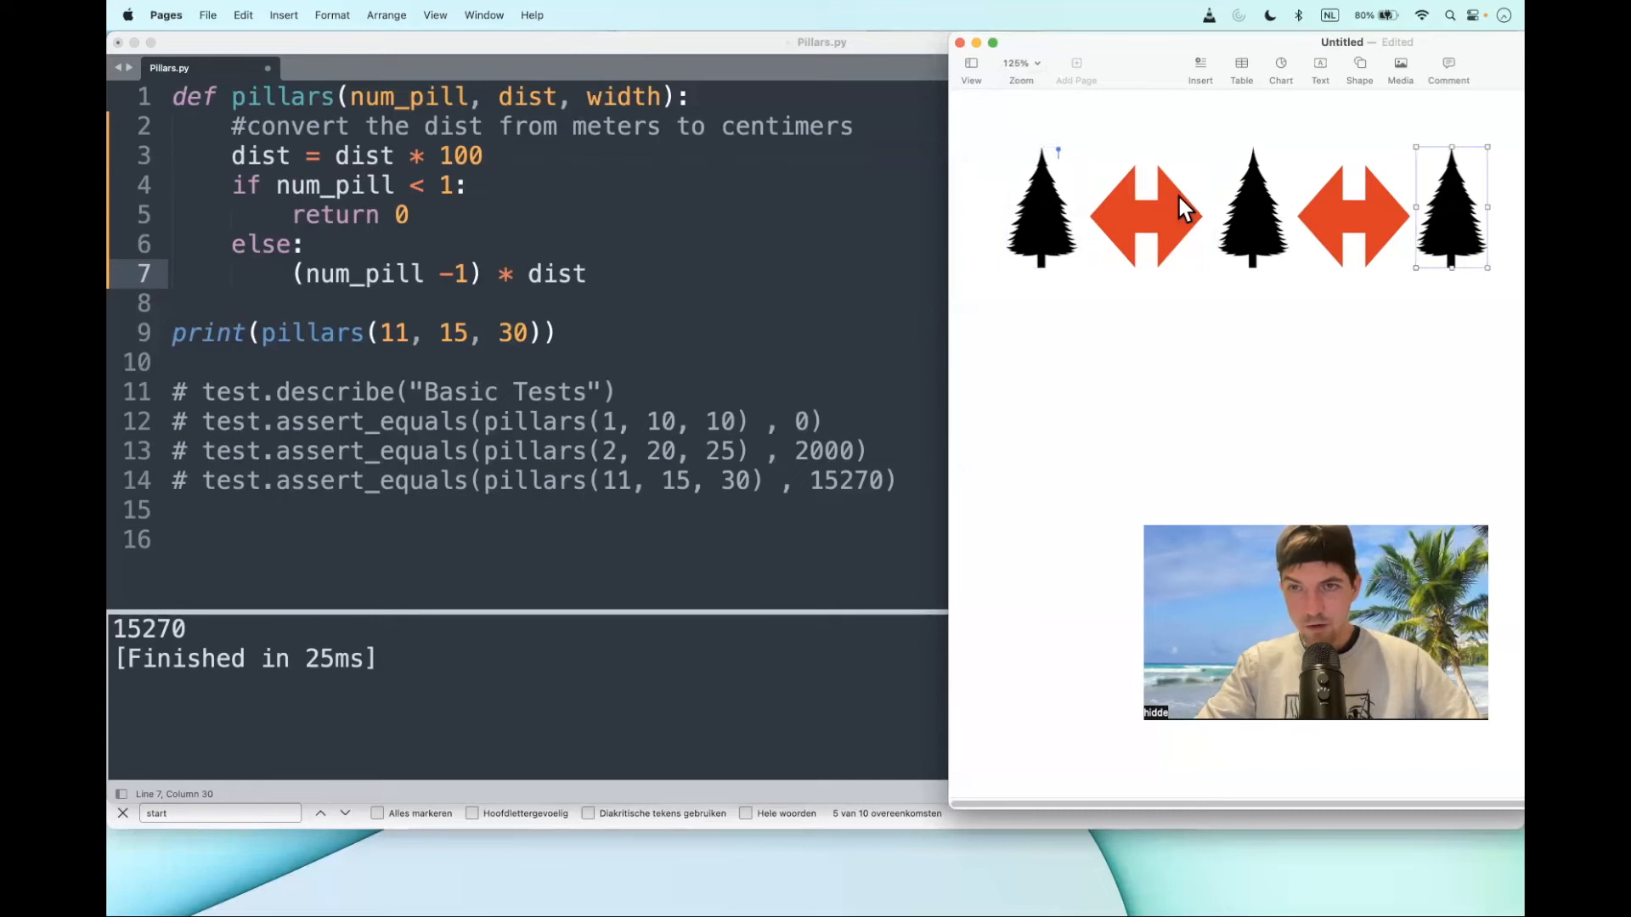
pyautogui.click(1144, 215)
pyautogui.write(' + w')
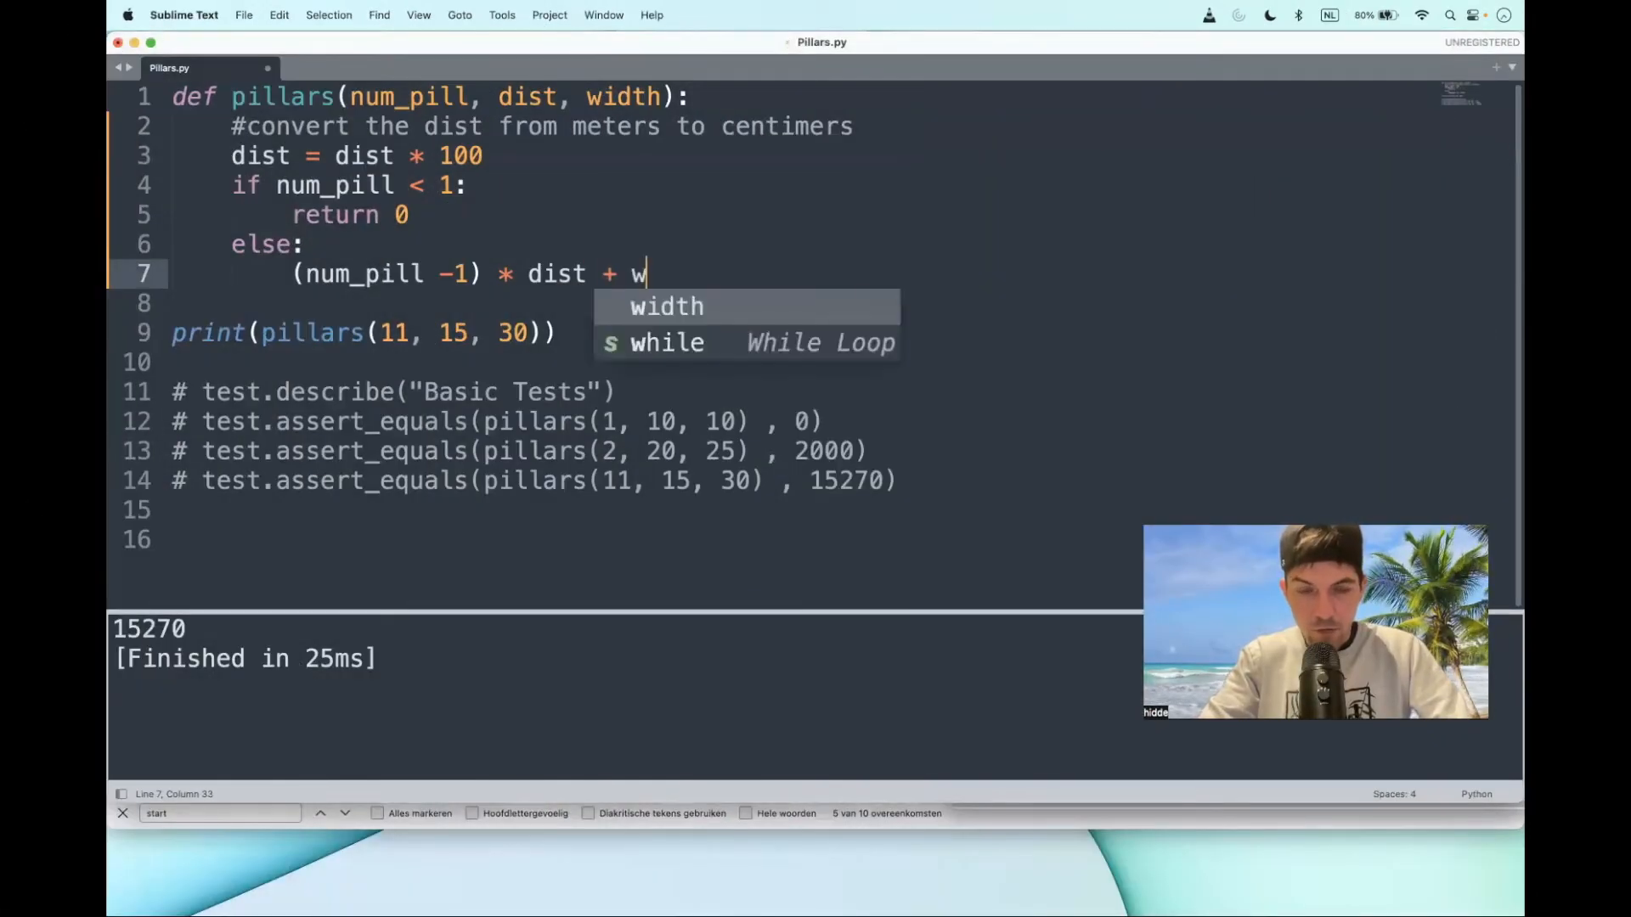
# - Complete the return as (num_pill -1) * dist + (width * (num_pill -2)) and call pillars(2, 20, 25)
pyautogui.press('tab')
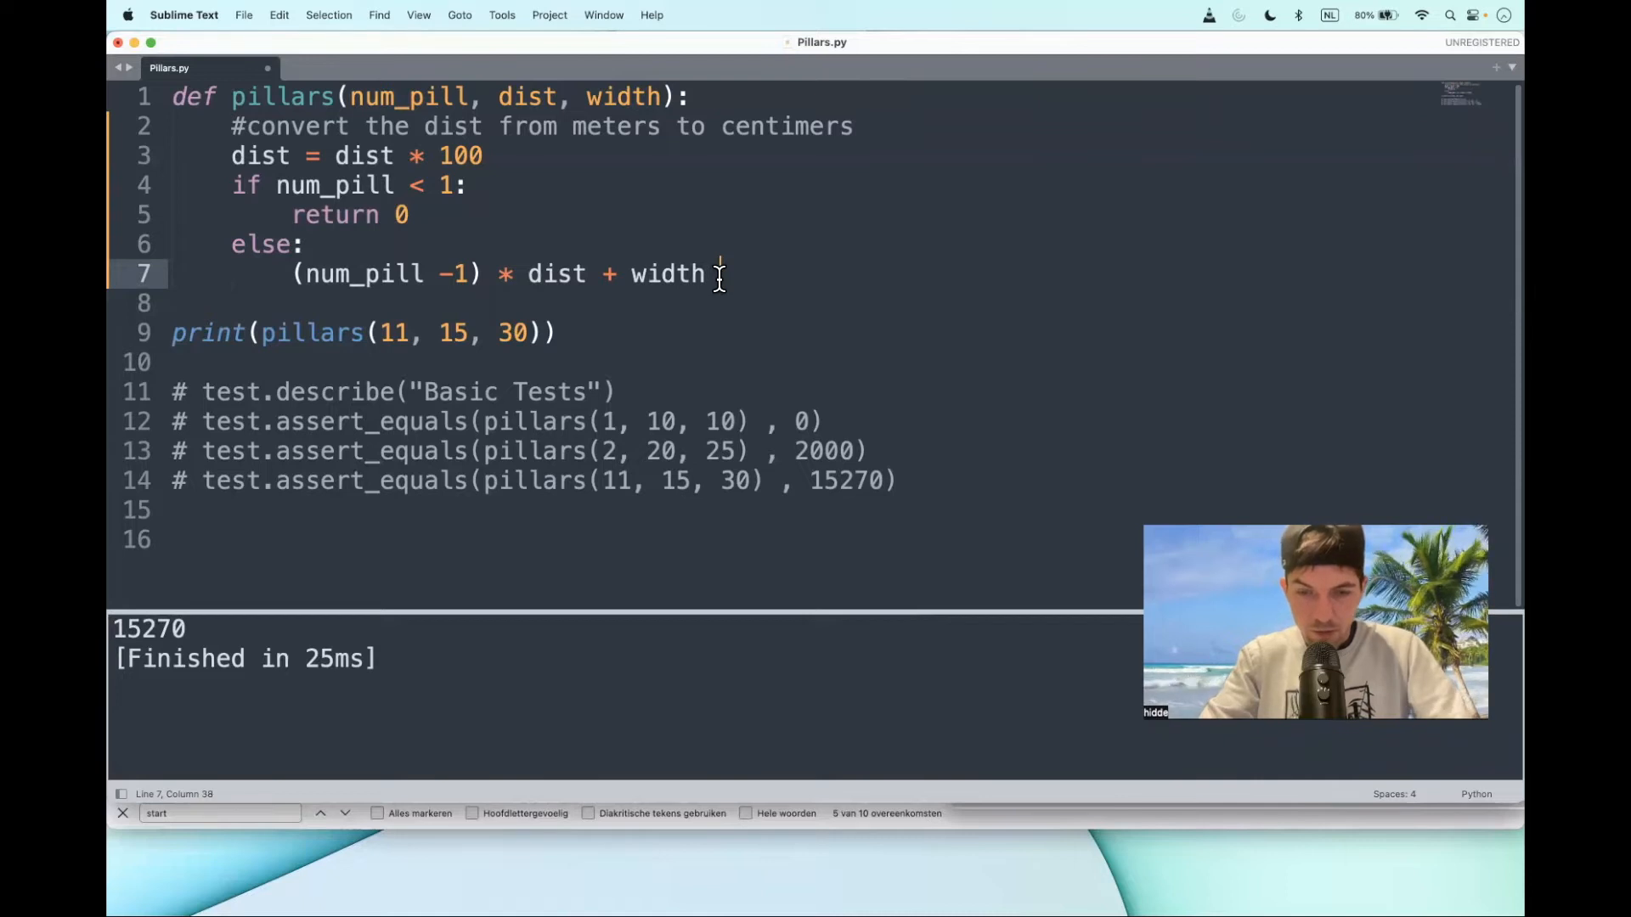
pyautogui.write('*')
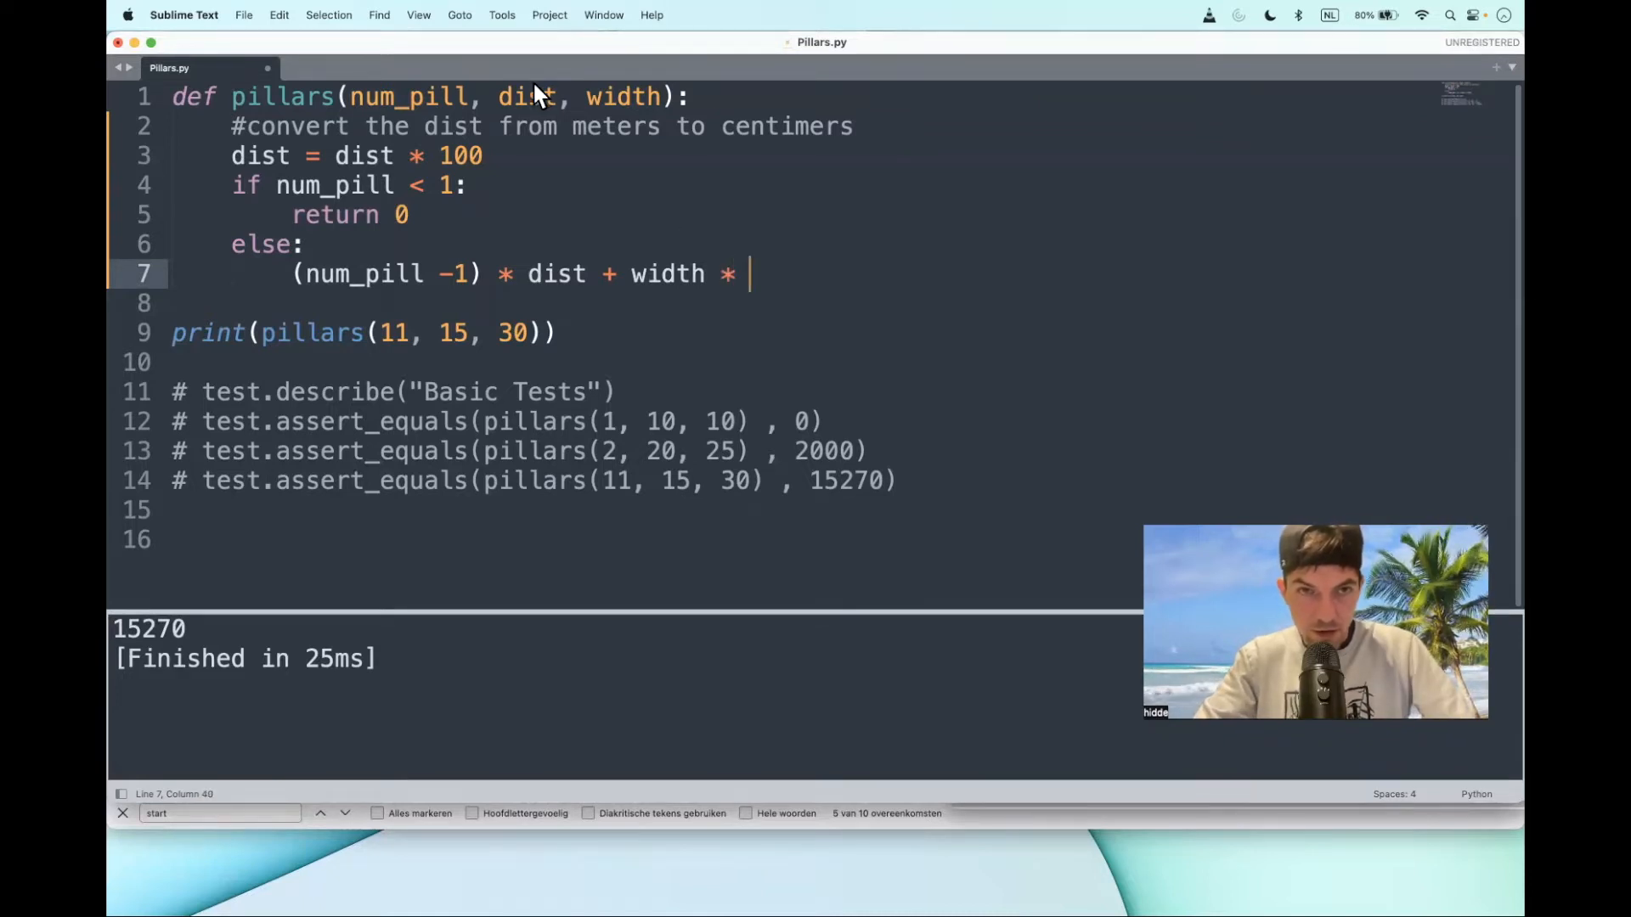
pyautogui.doubleClick(407, 96)
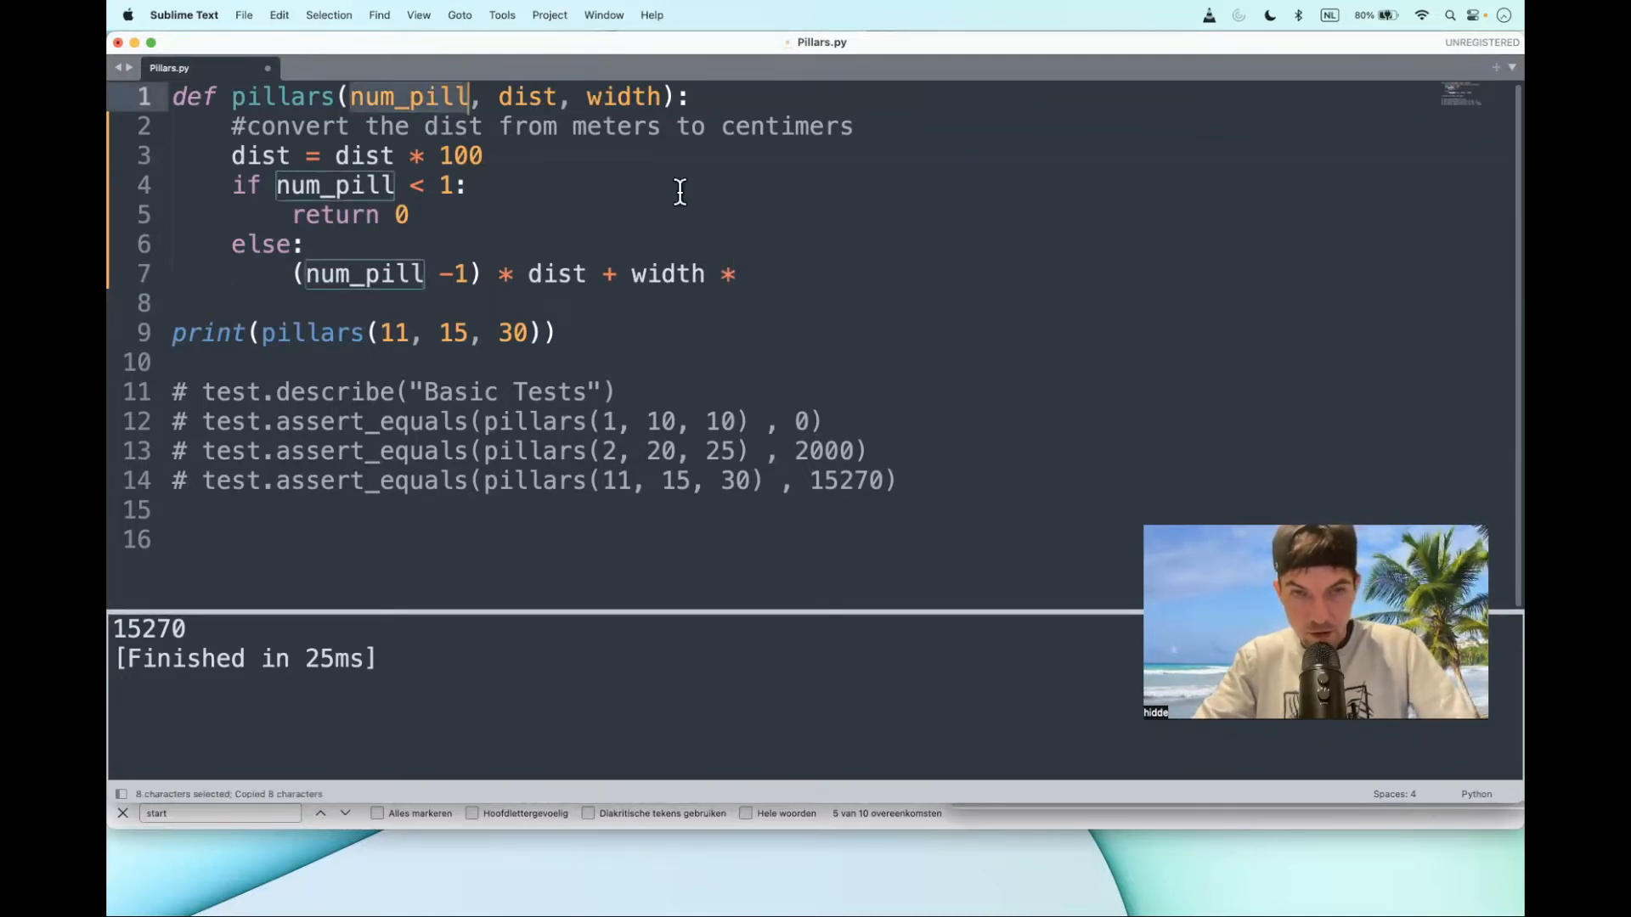
pyautogui.write('num_pill')
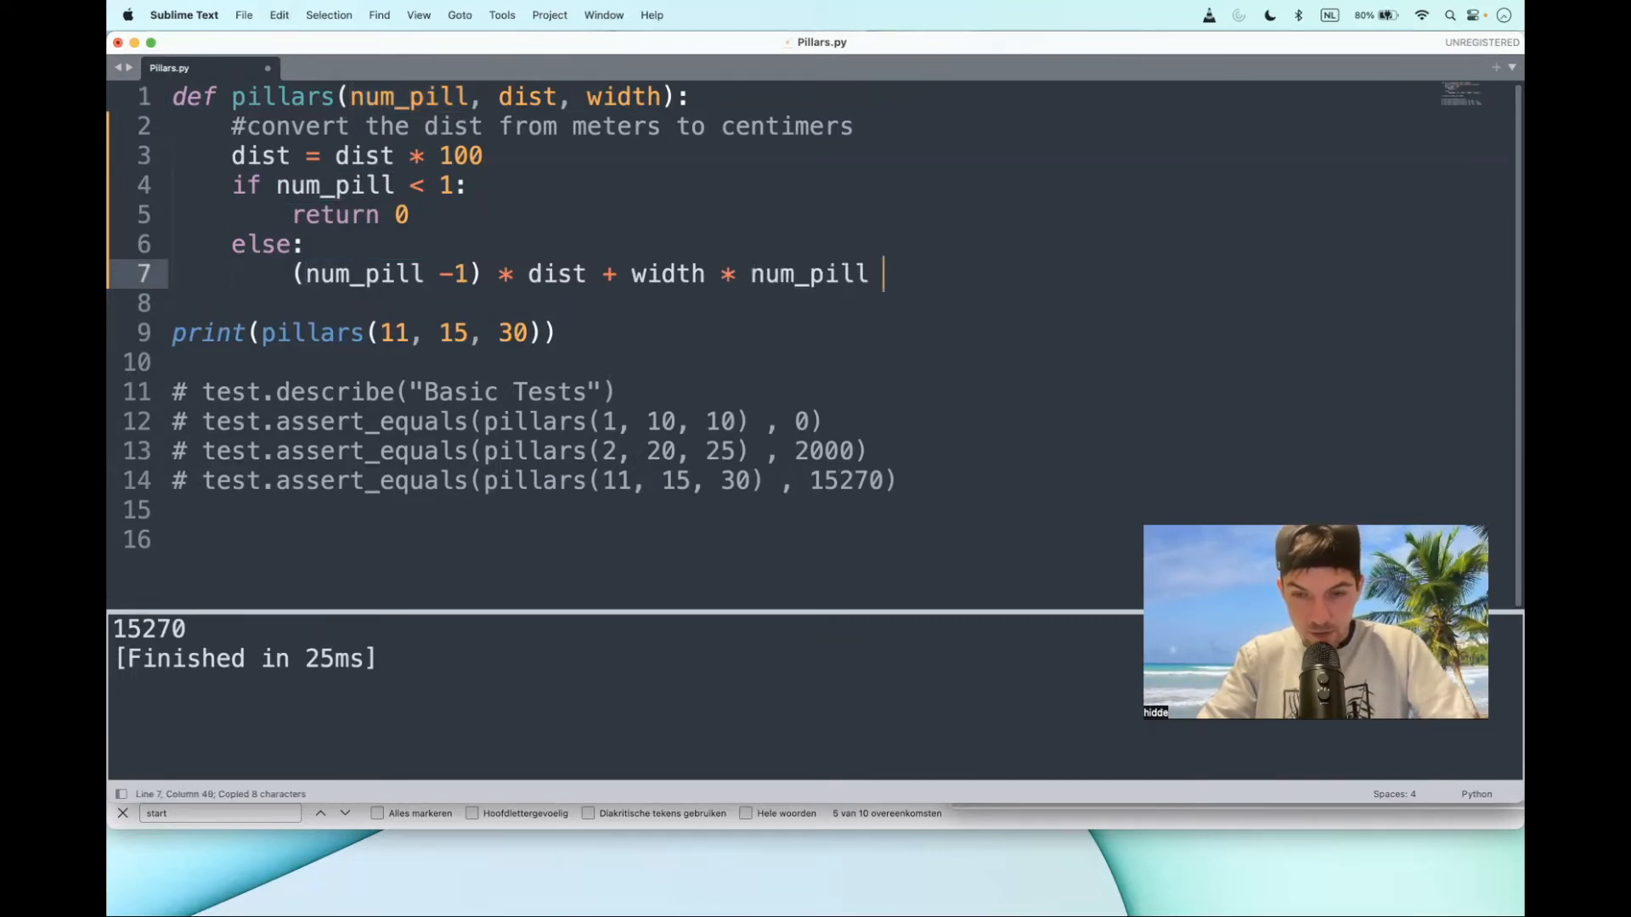
pyautogui.write('-2)')
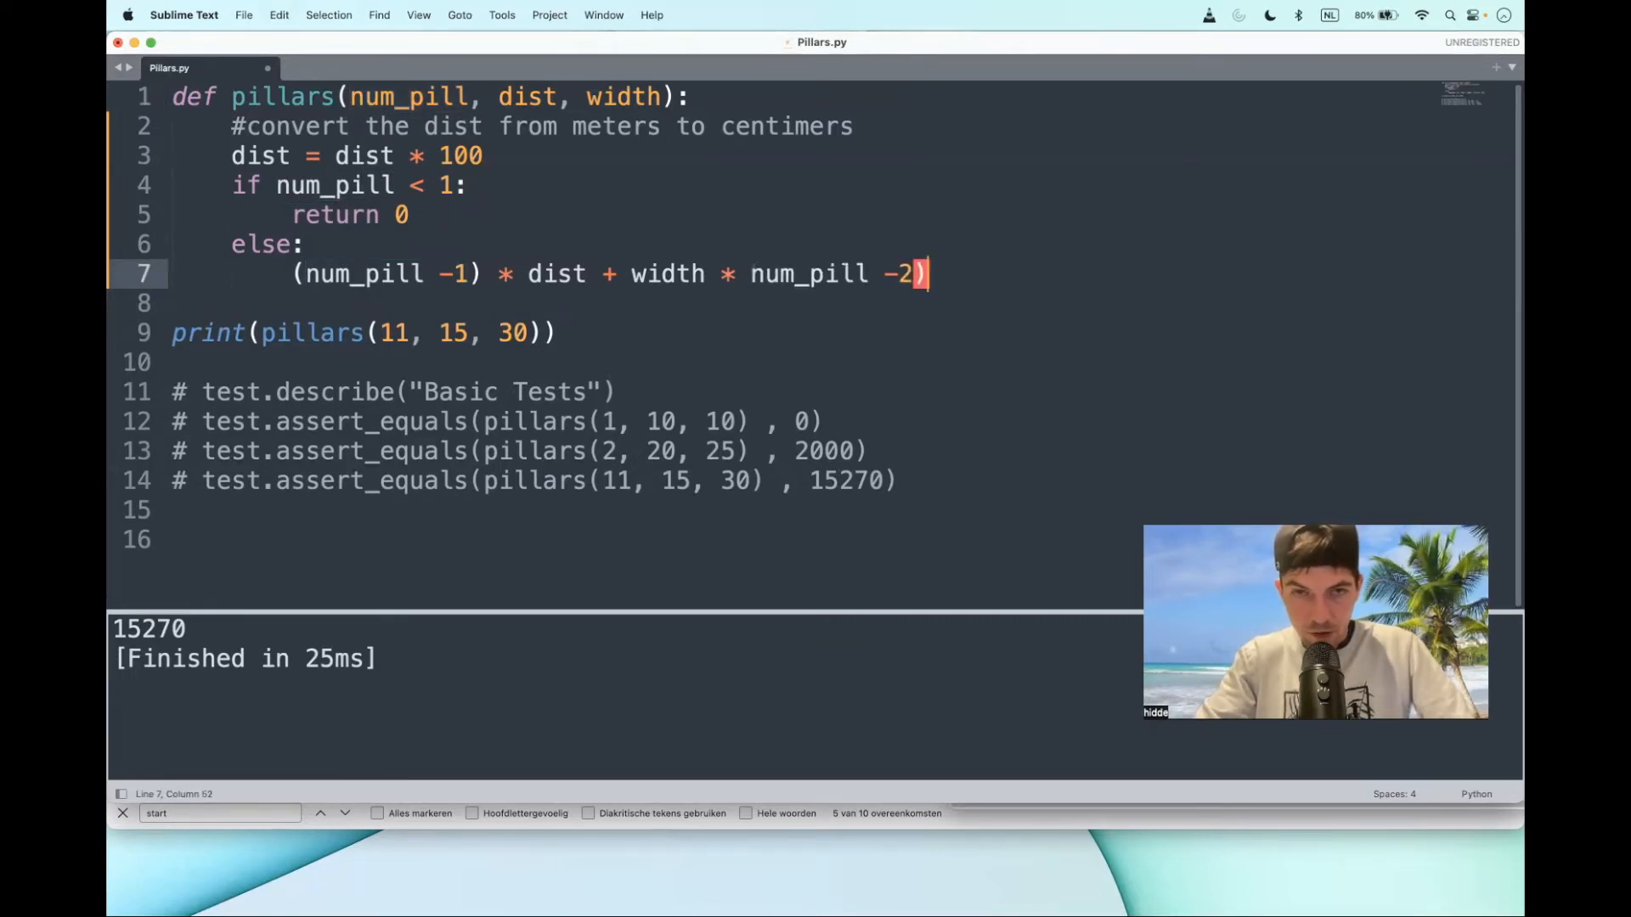
pyautogui.write('(')
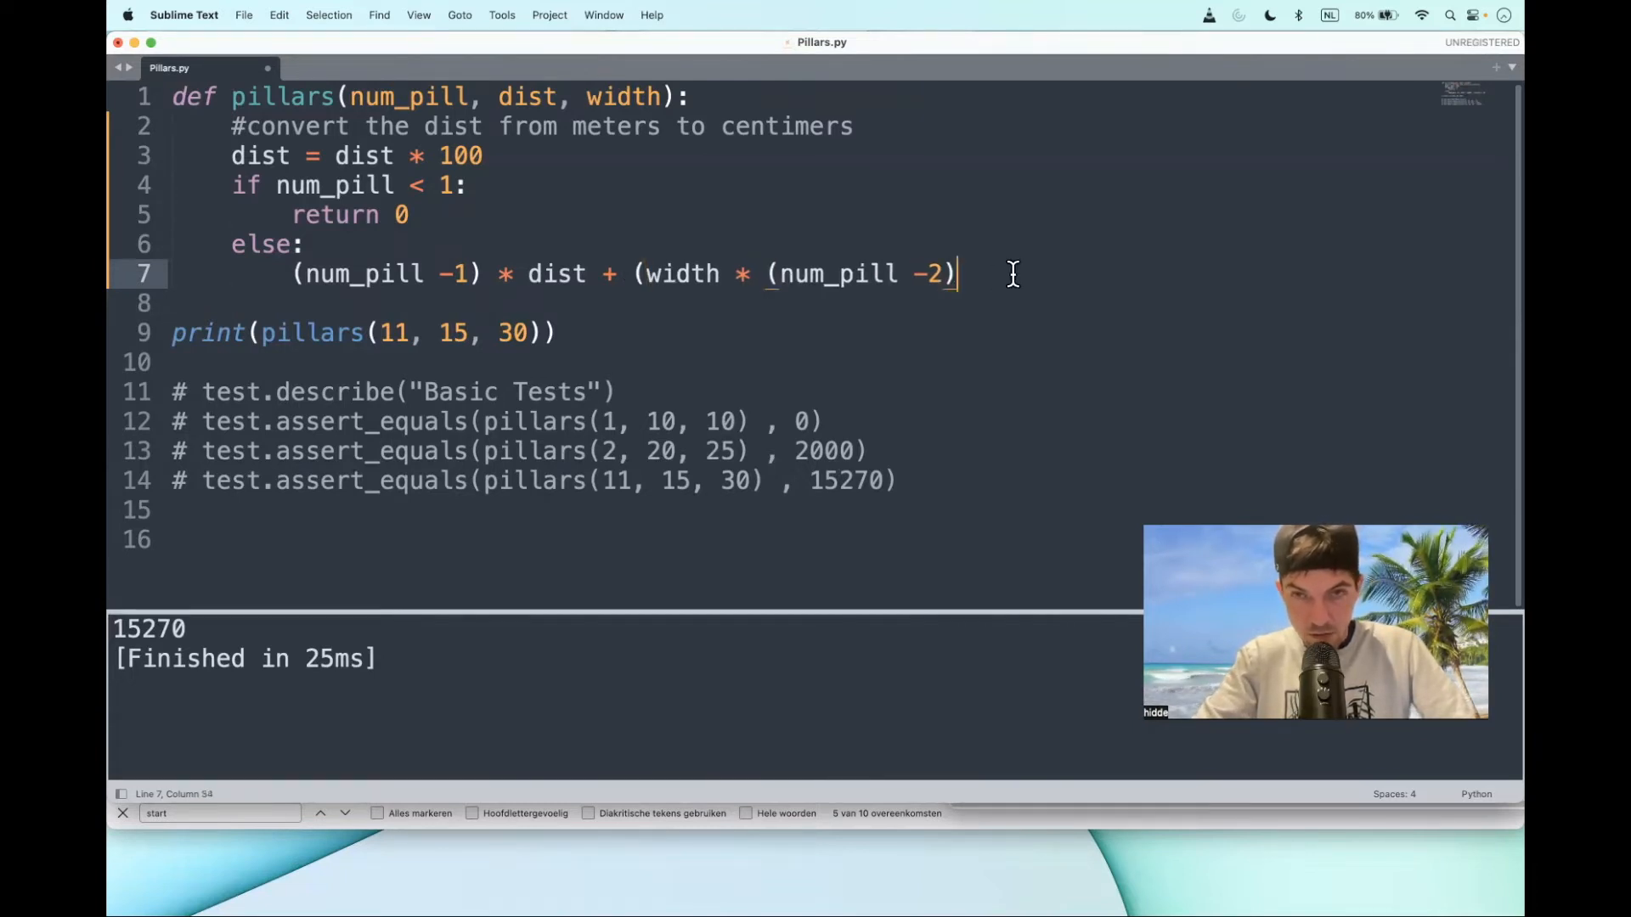
pyautogui.write(')')
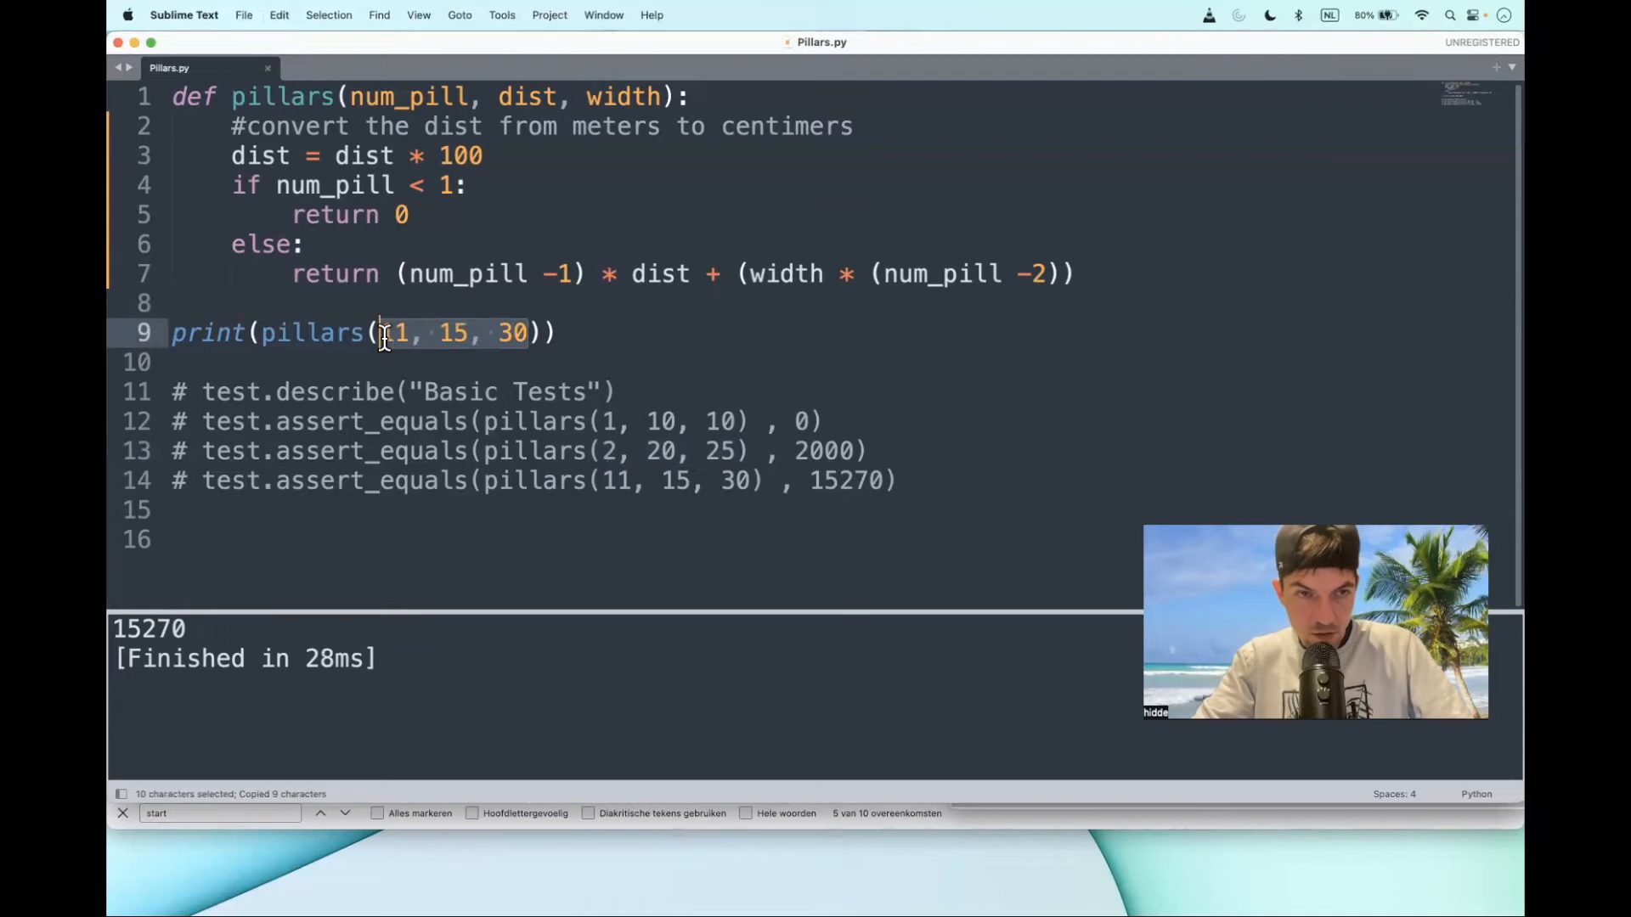
pyautogui.write('2, 20, 25')
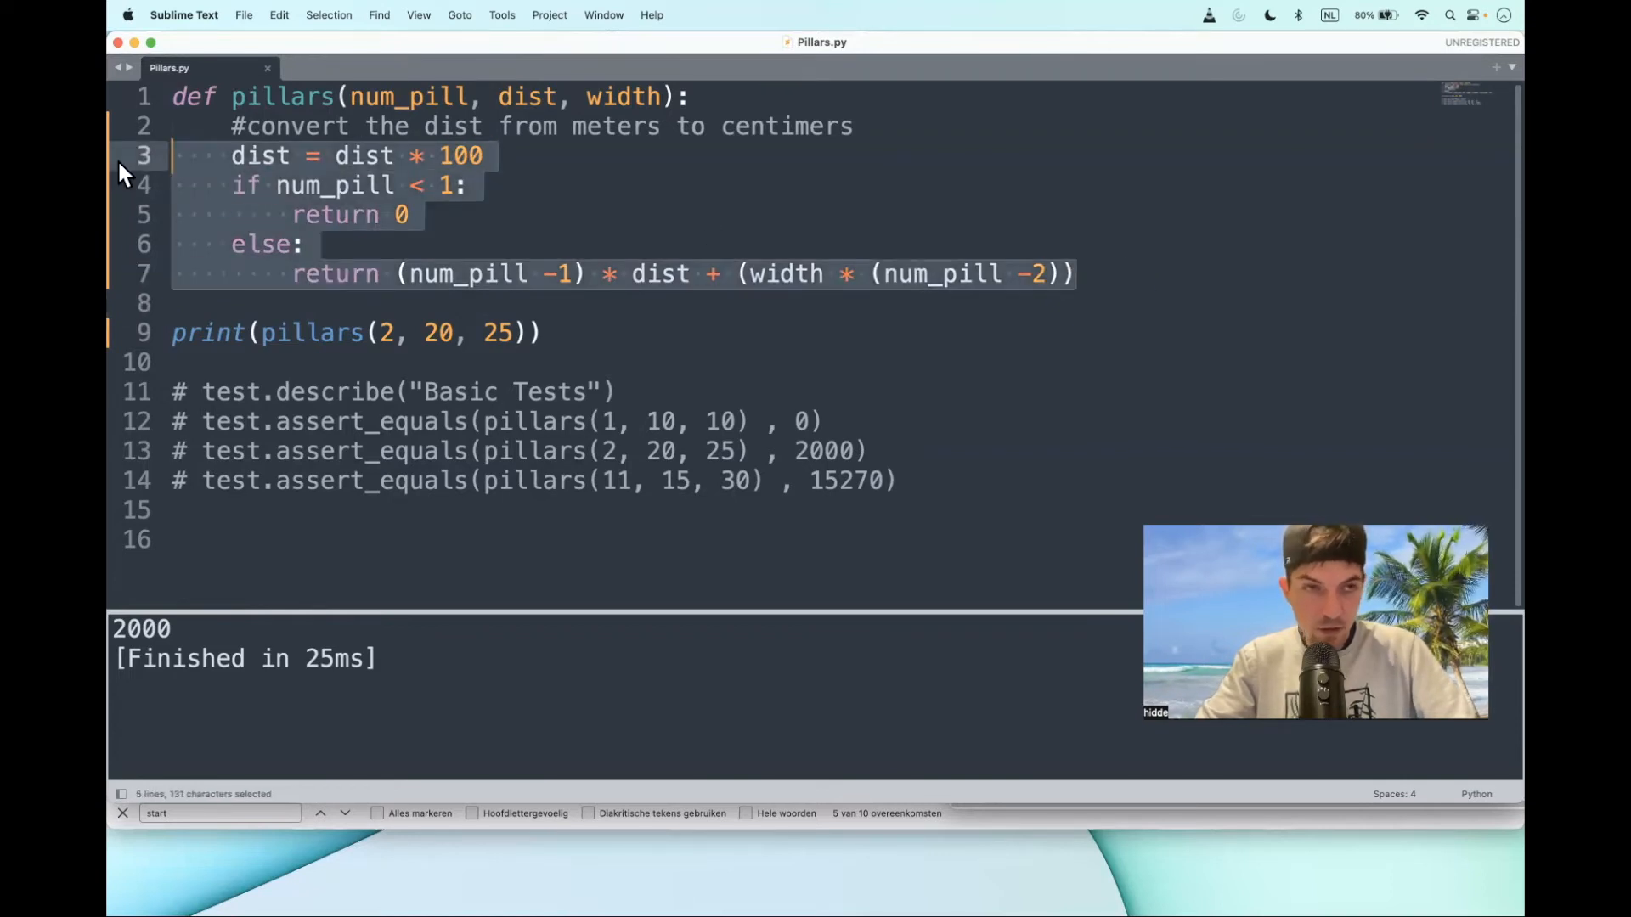
# - Comment out the if/else block and write 'return ... if num_pill > 1 else 0'
pyautogui.press('cmd+/')
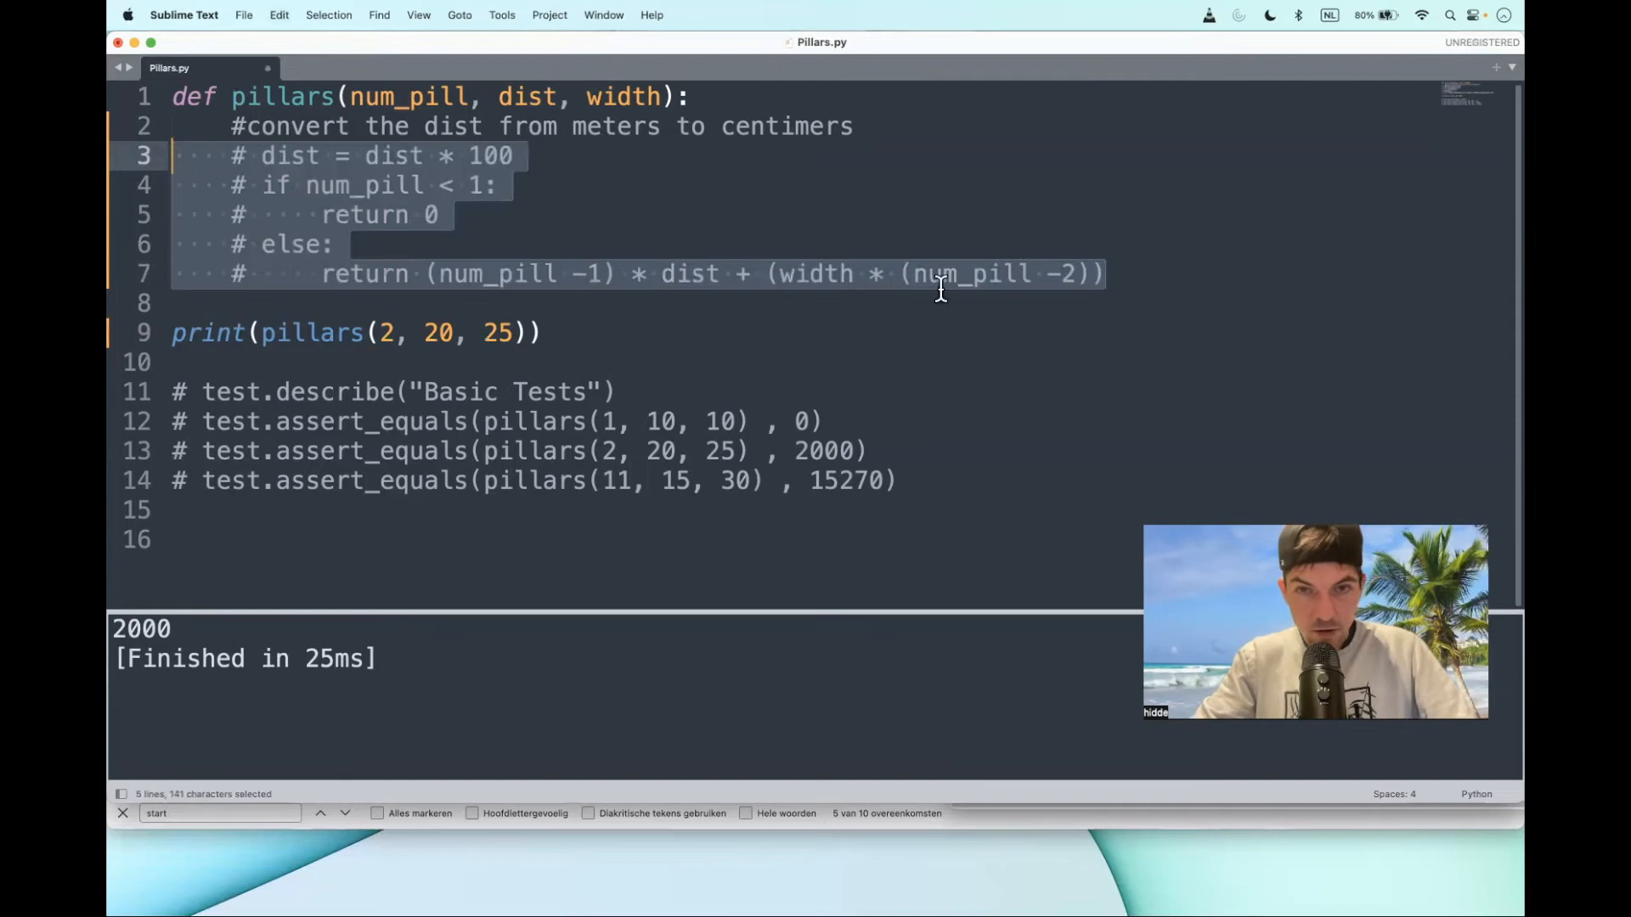
pyautogui.click(1107, 274)
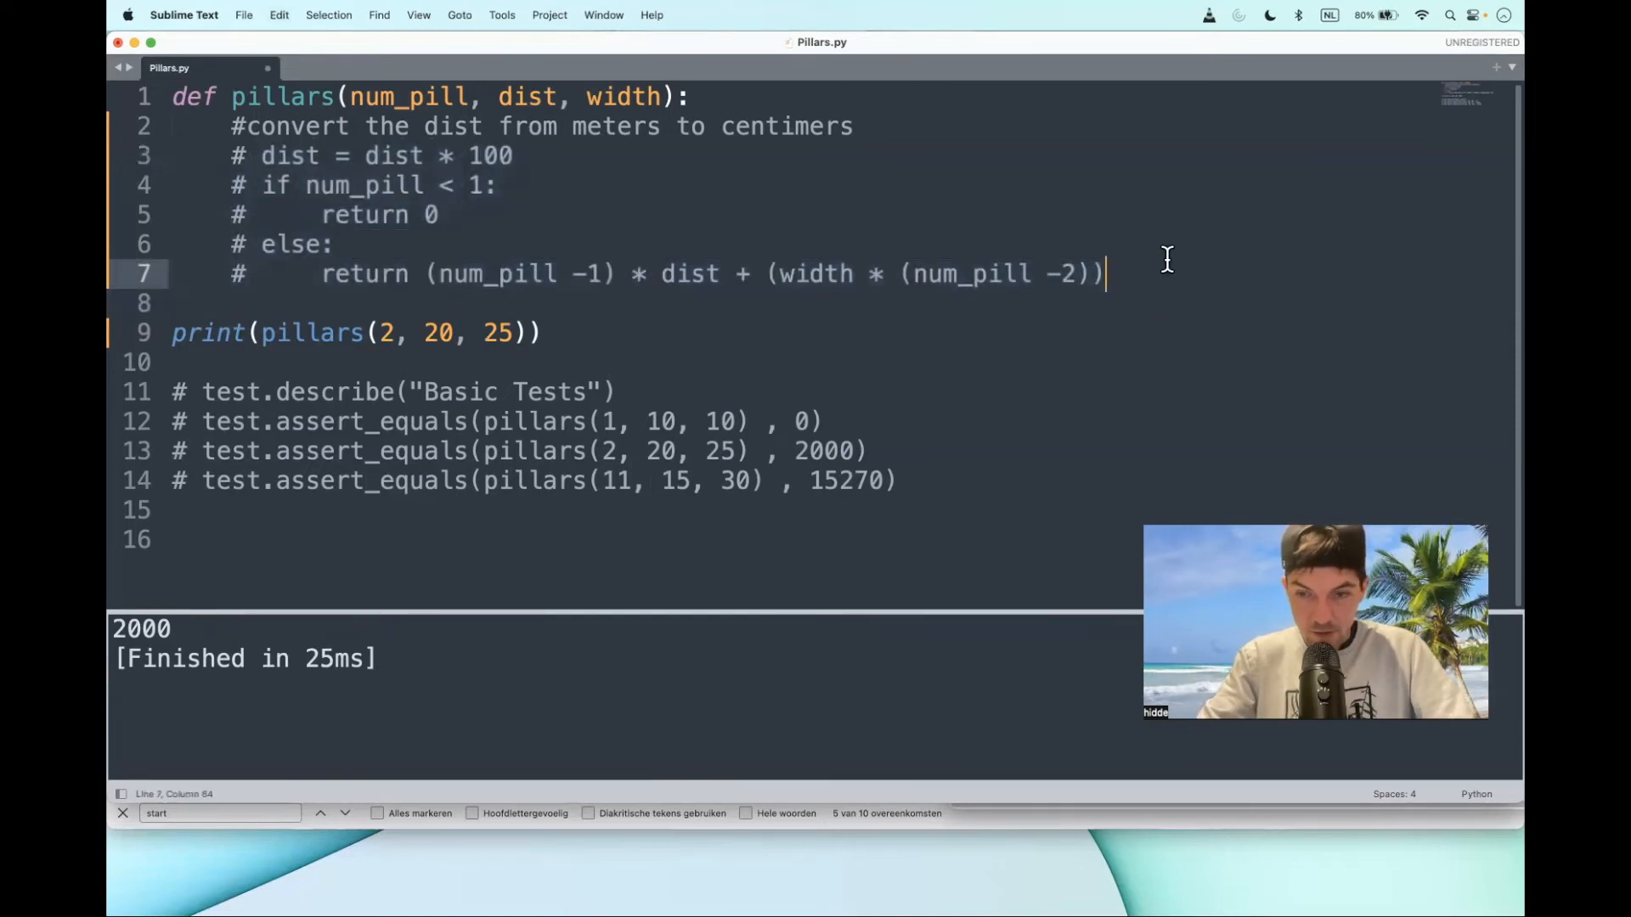
pyautogui.write('return (num_pill -1) * dist + (width * (num_pill -2')
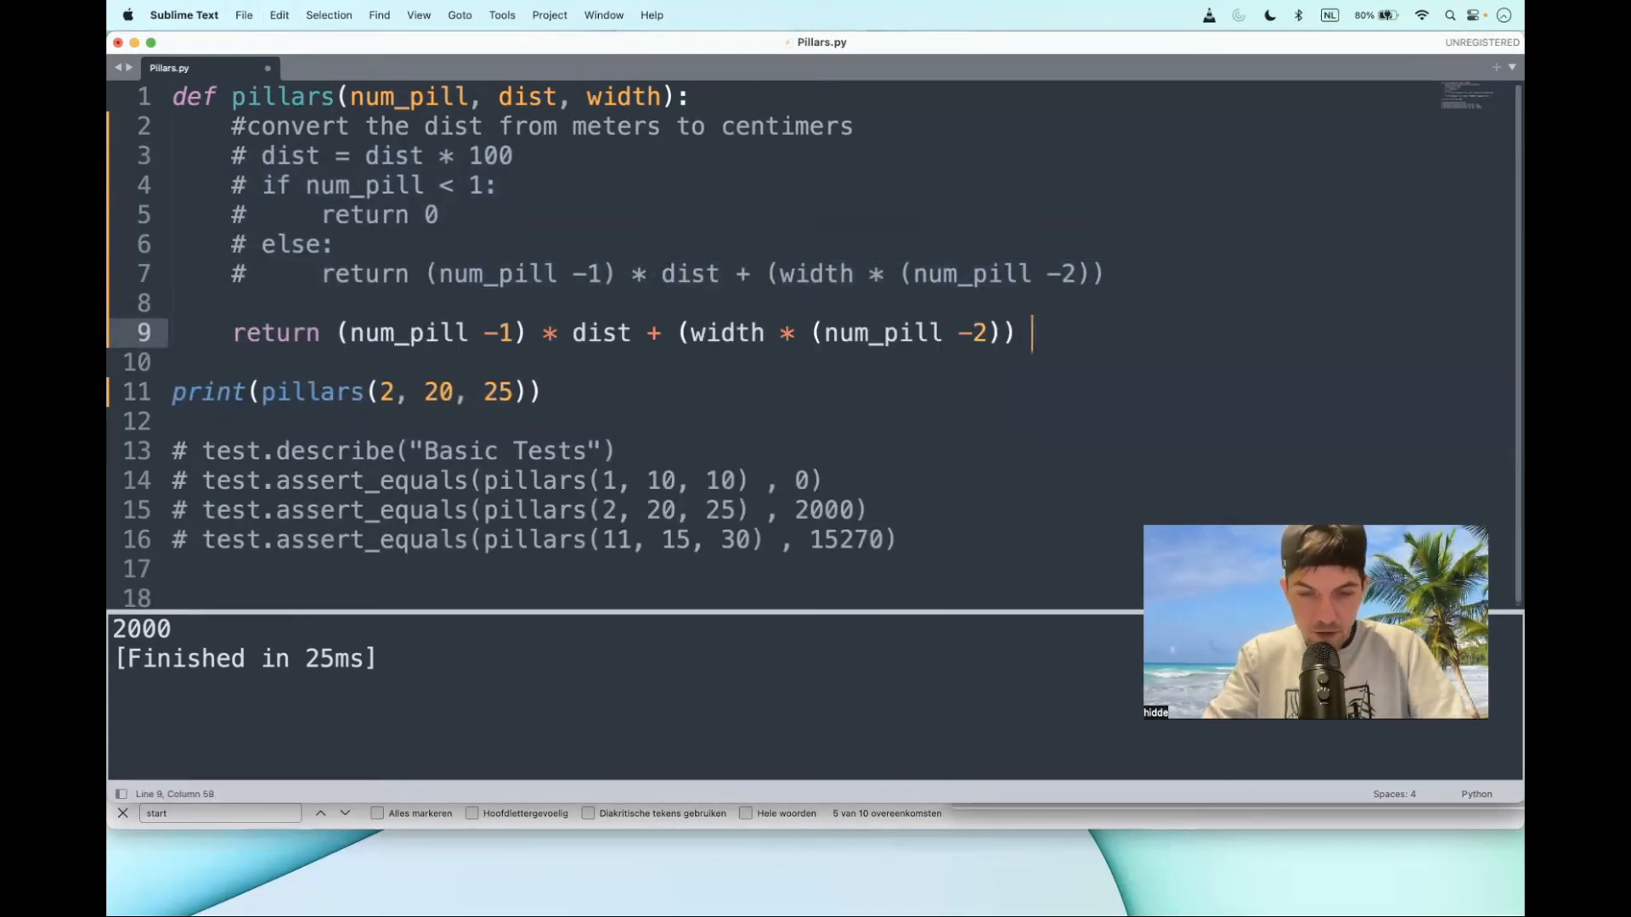
pyautogui.write('if')
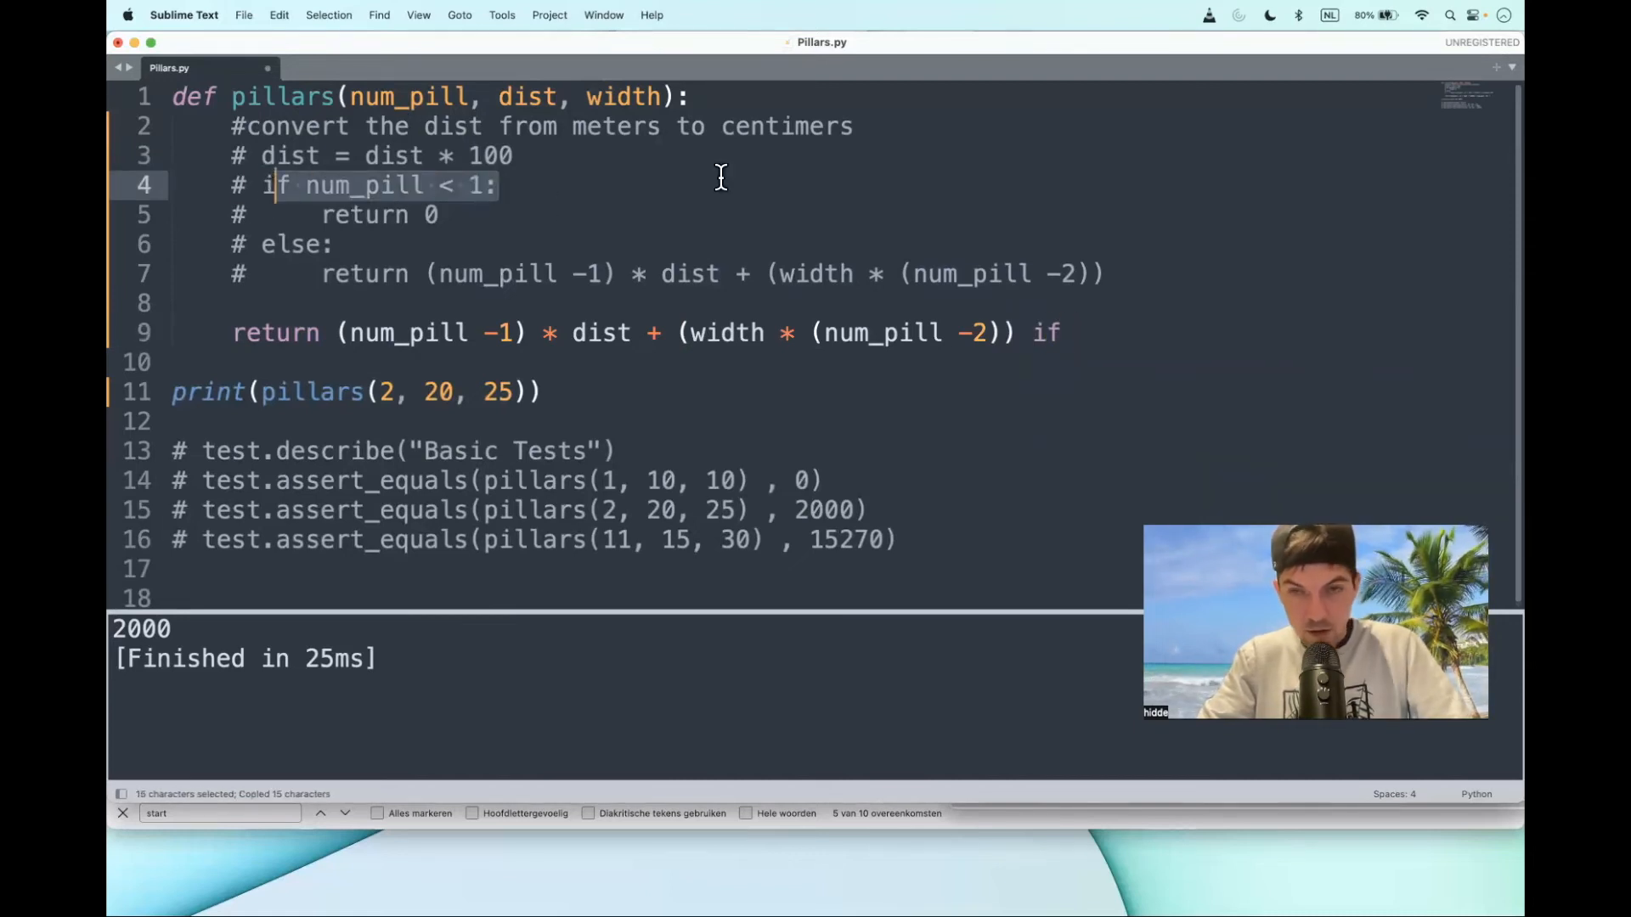
pyautogui.write('f num_pill < 1:')
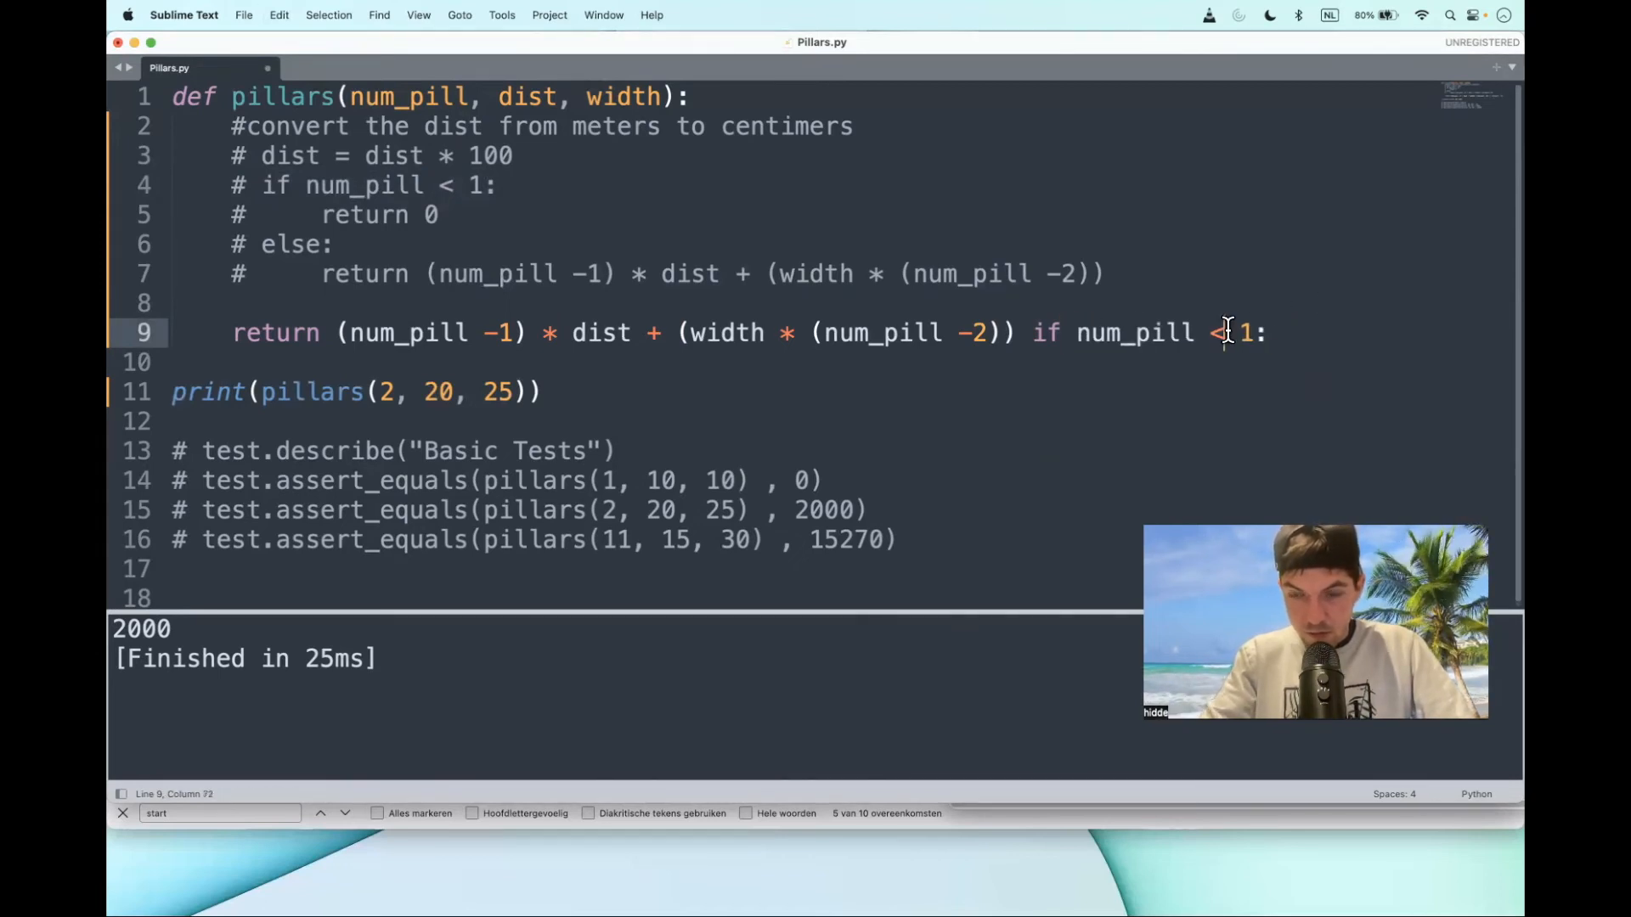
pyautogui.write('>')
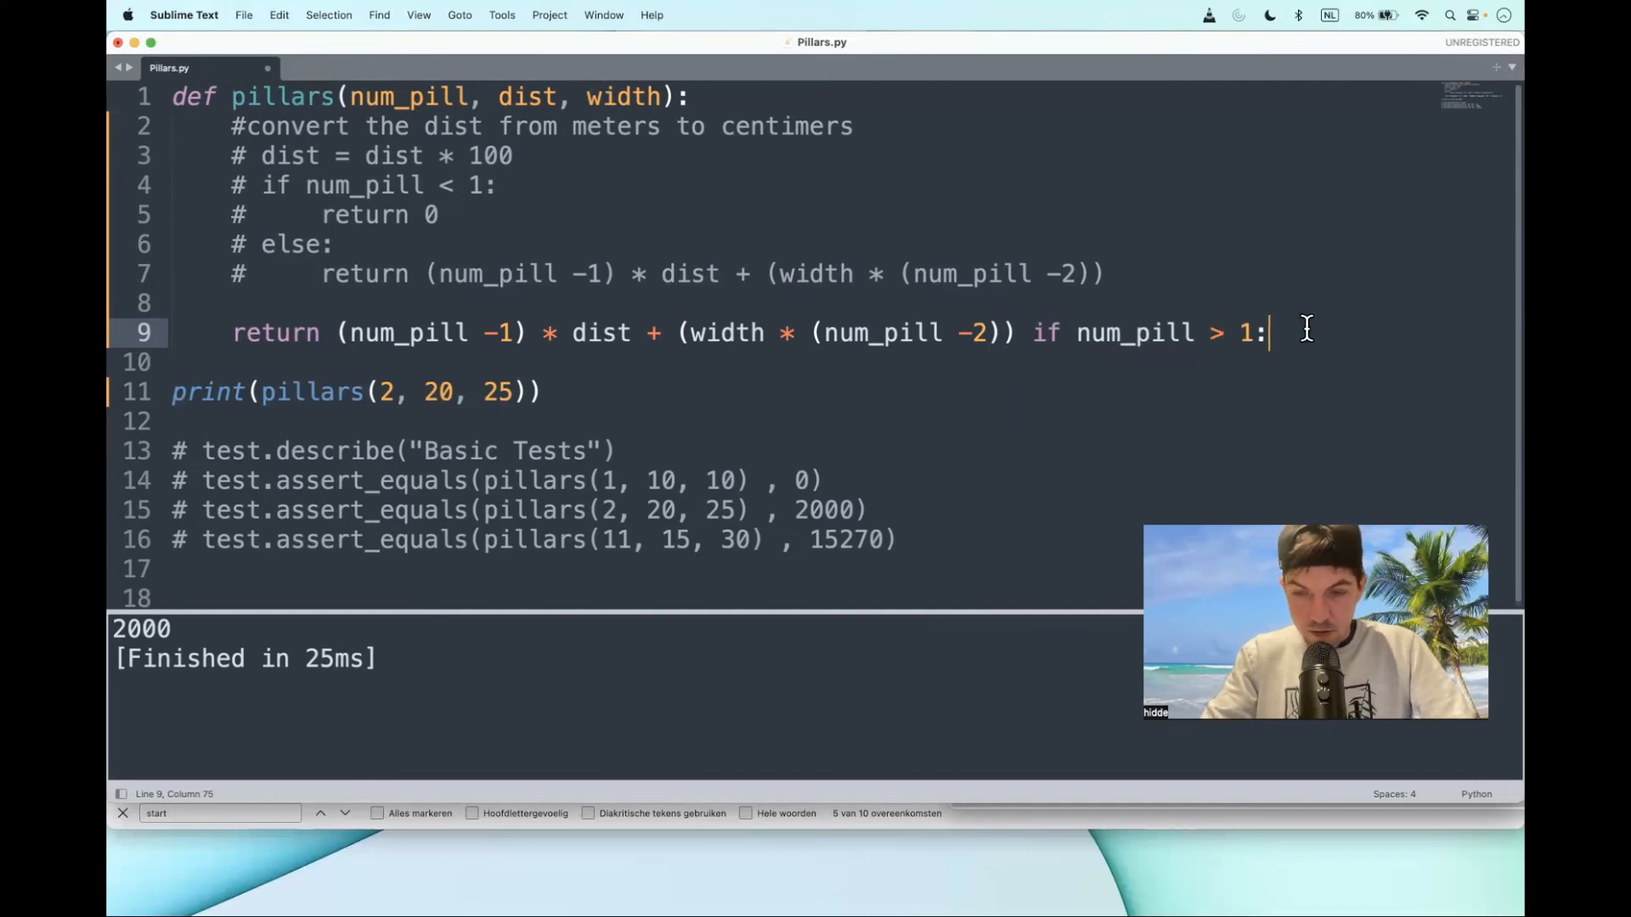
pyautogui.write('else 0')
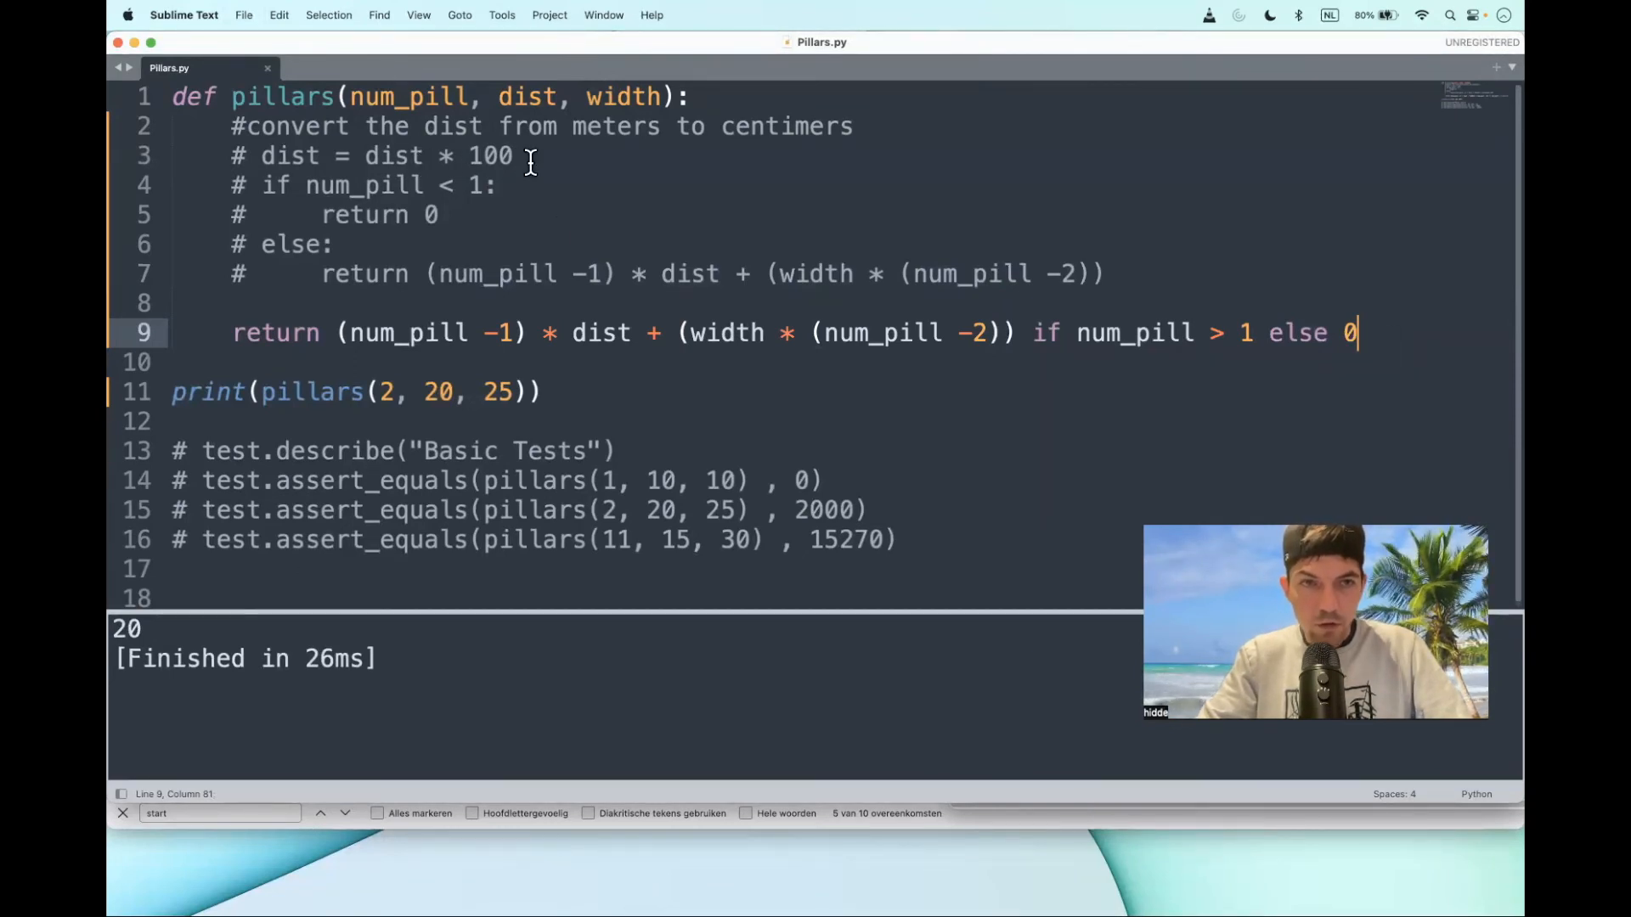
# - Convert dist inline as (dist * 100) within the one-line return
pyautogui.click(649, 333)
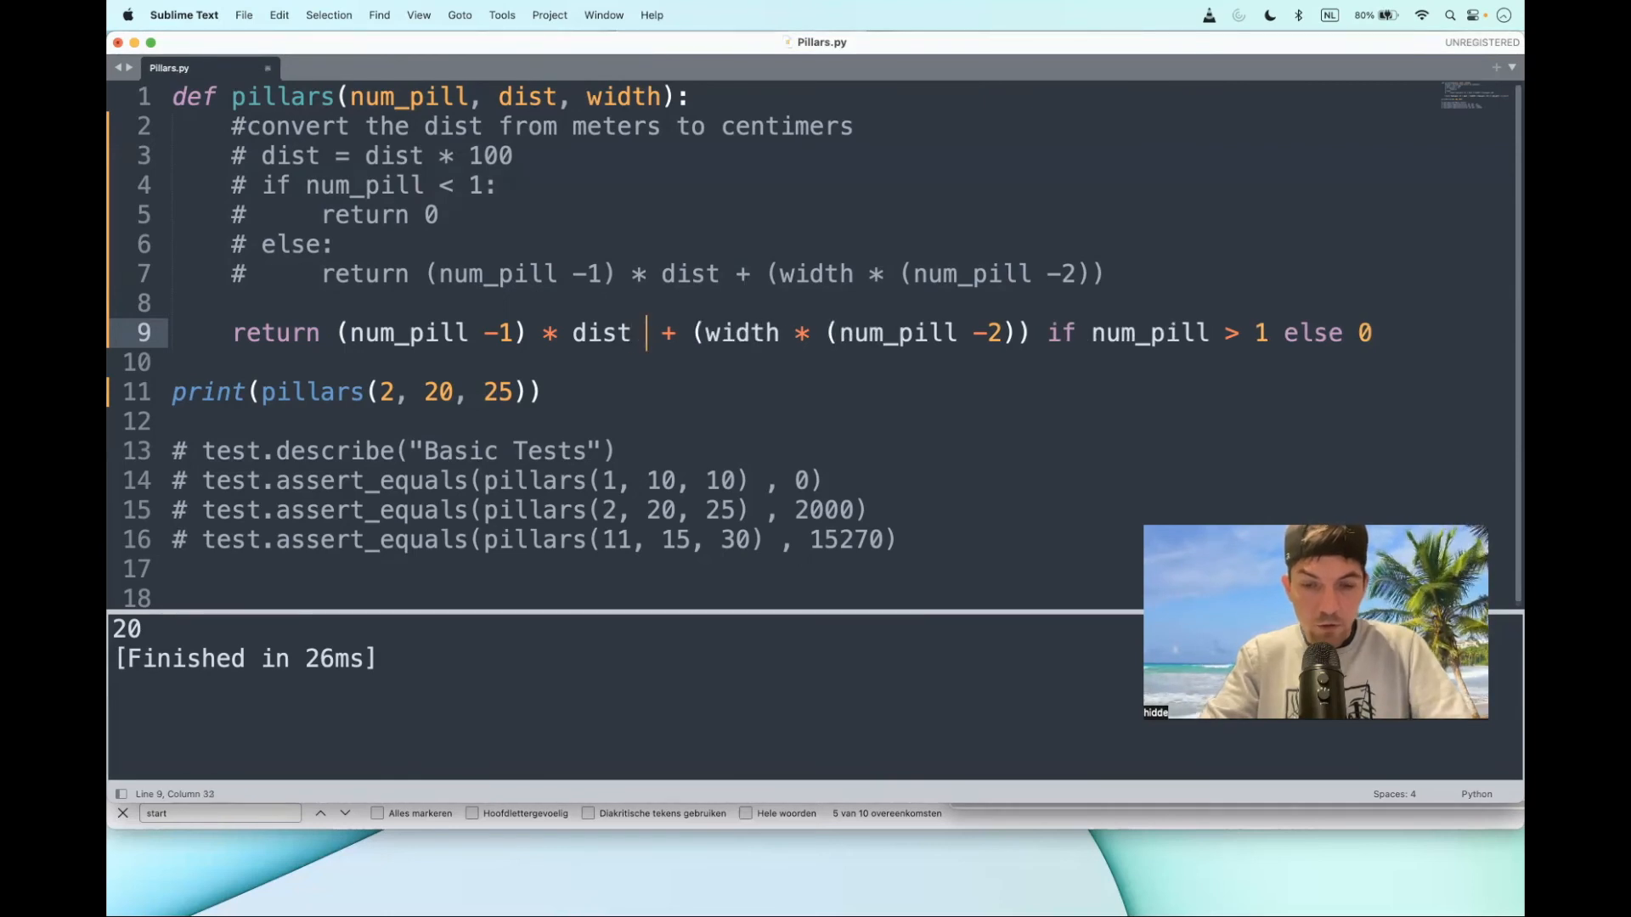
pyautogui.write('* 100)')
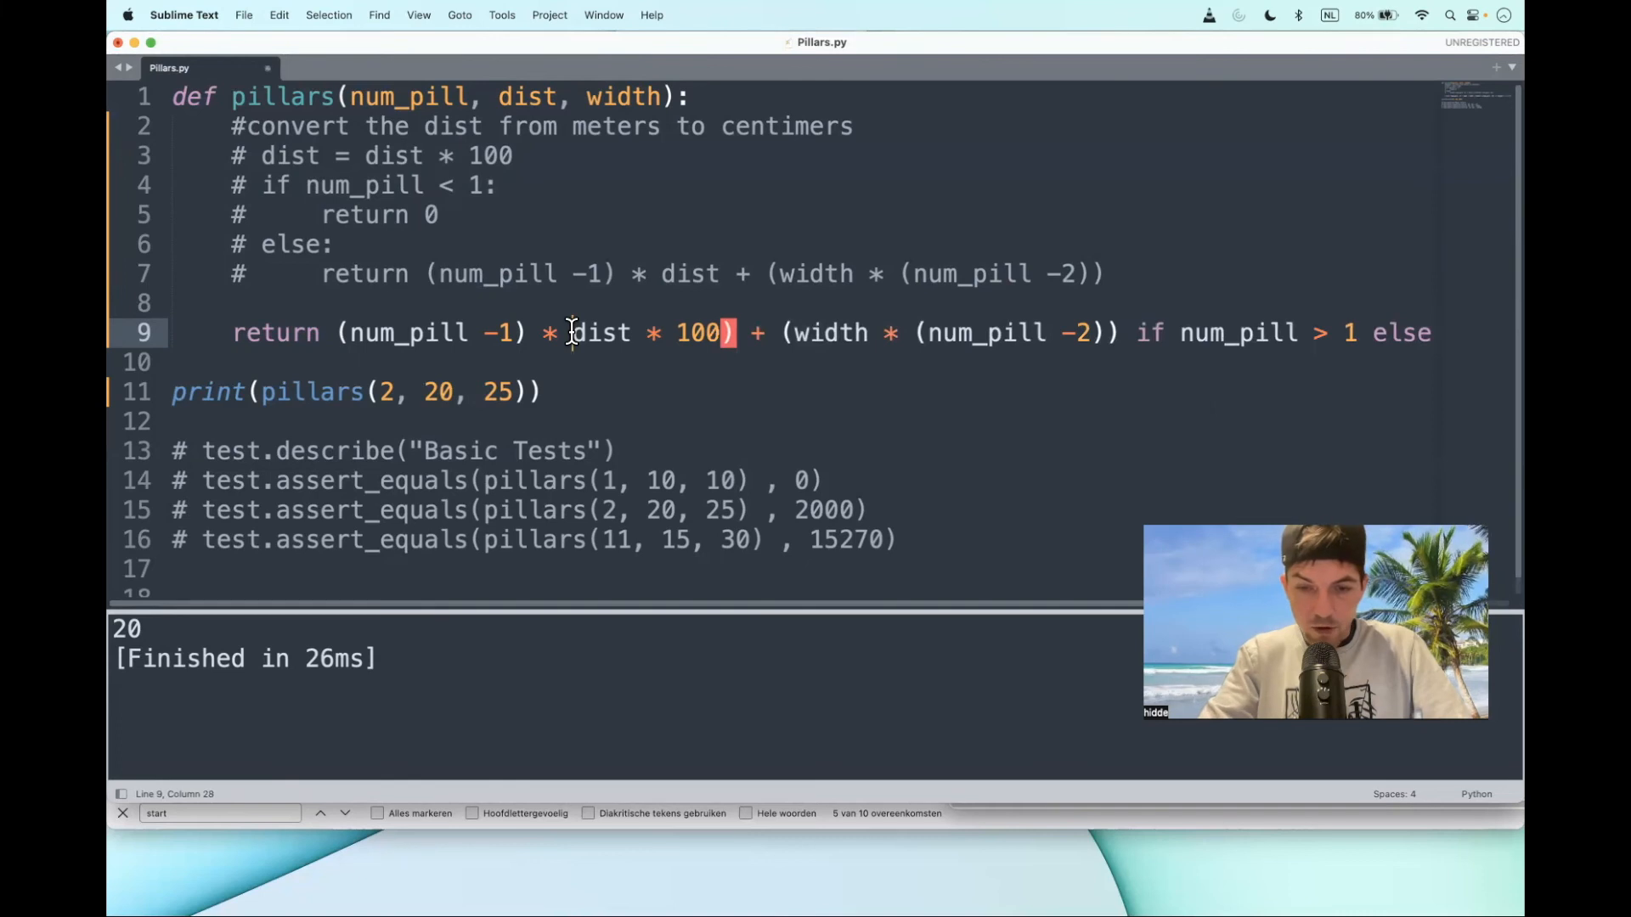
pyautogui.write('(')
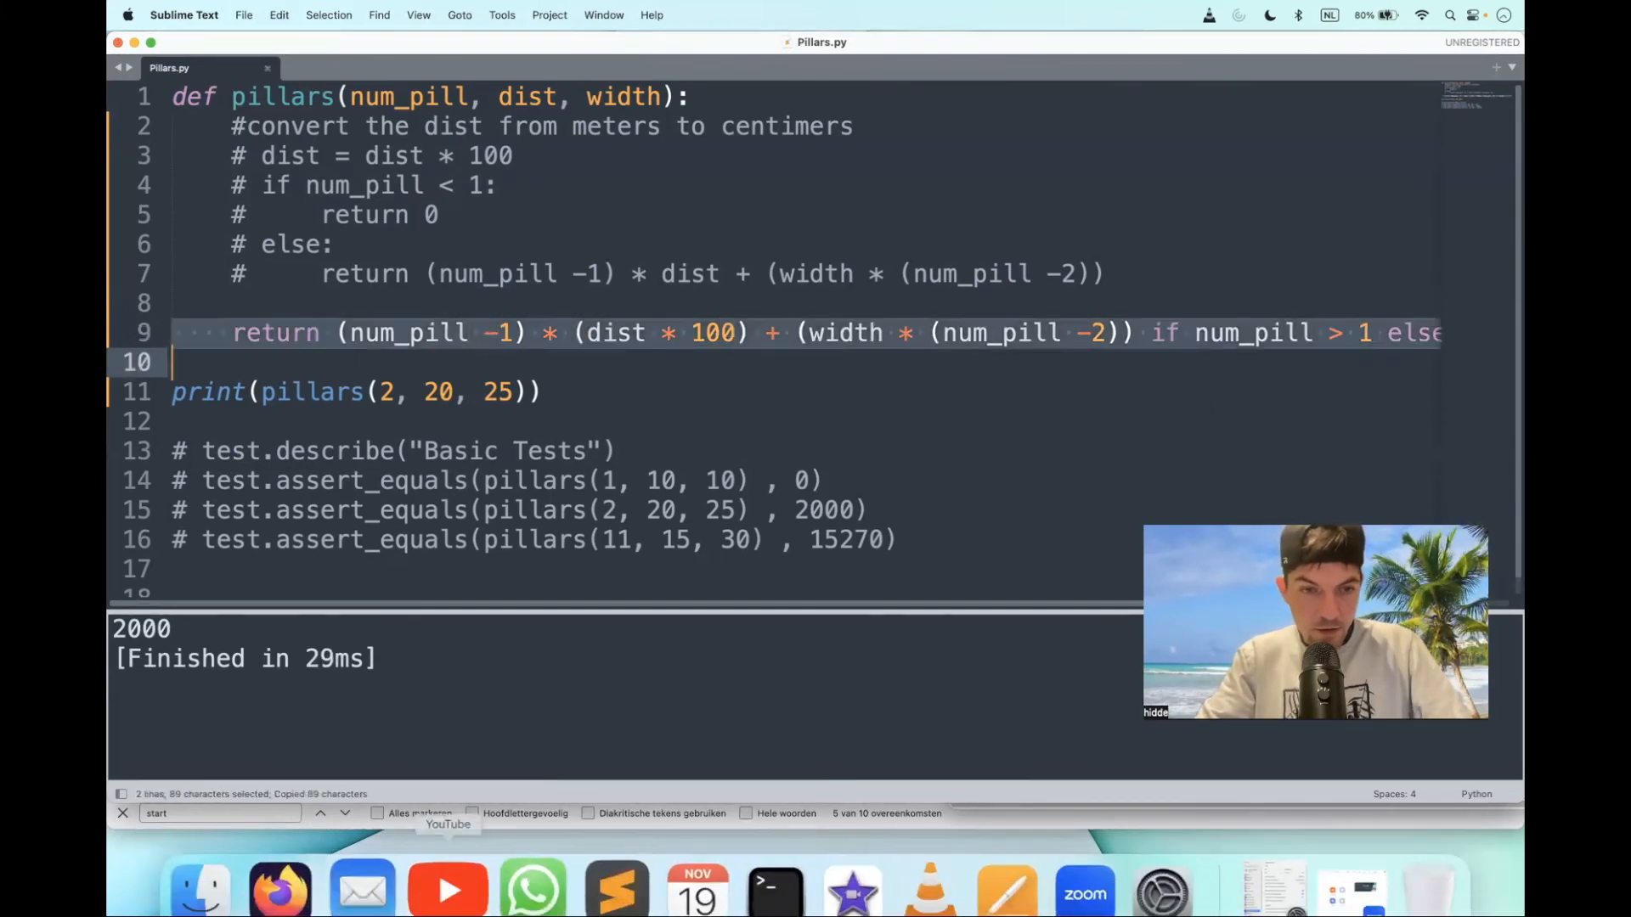
pyautogui.click(290, 861)
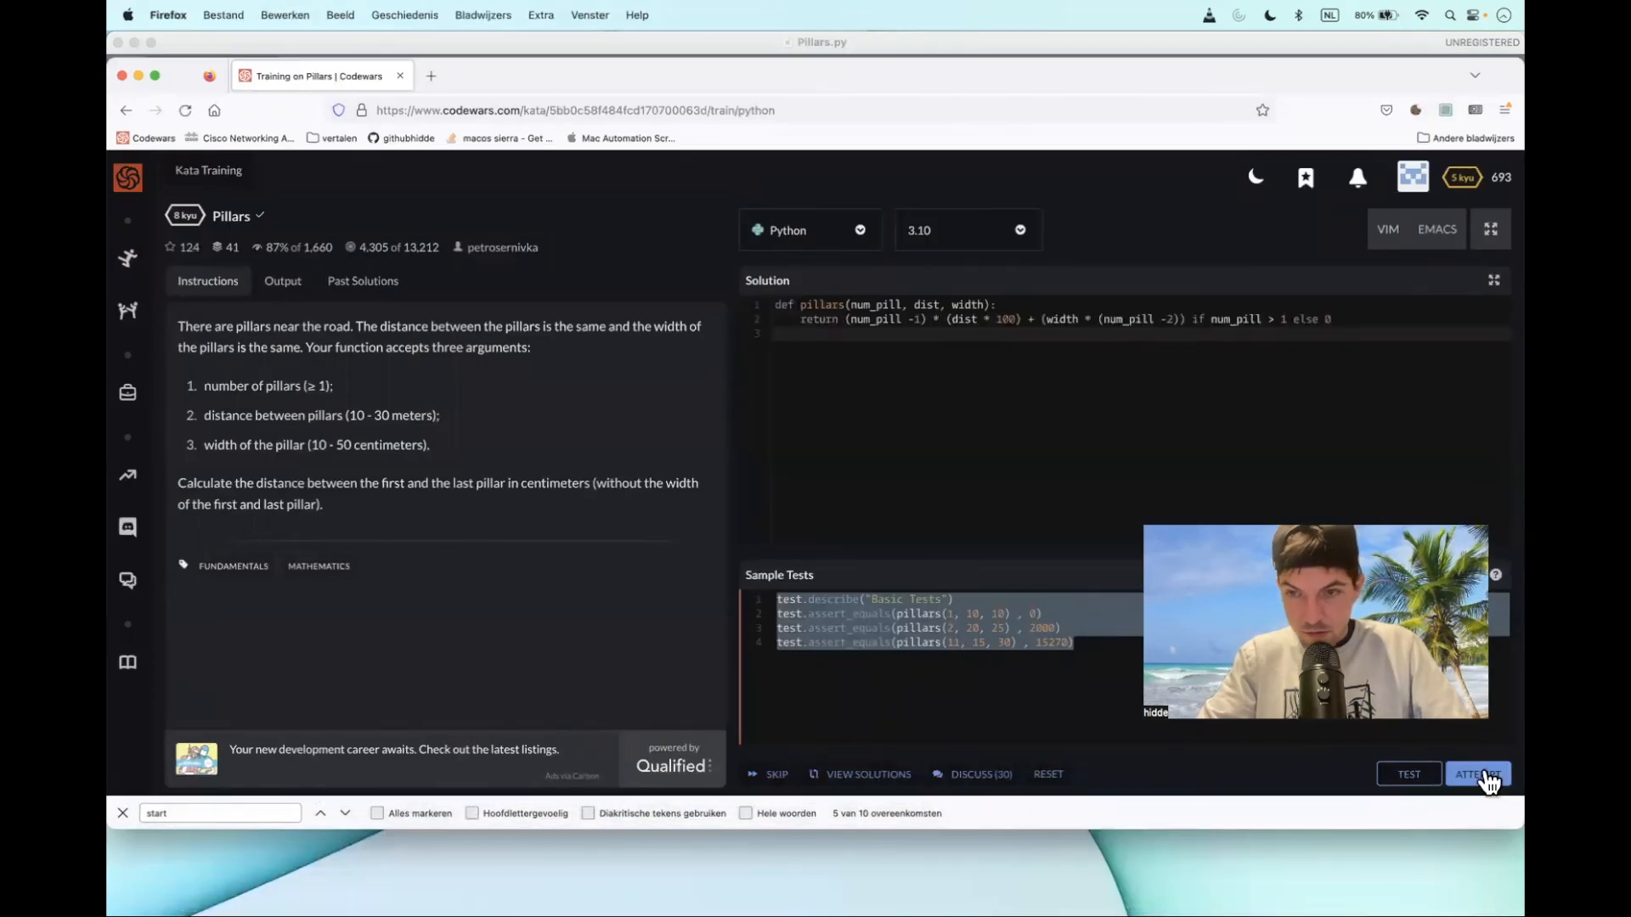
# - Run the Pillars sample tests twice until all three pass, then submit an Attempt
pyautogui.click(1477, 774)
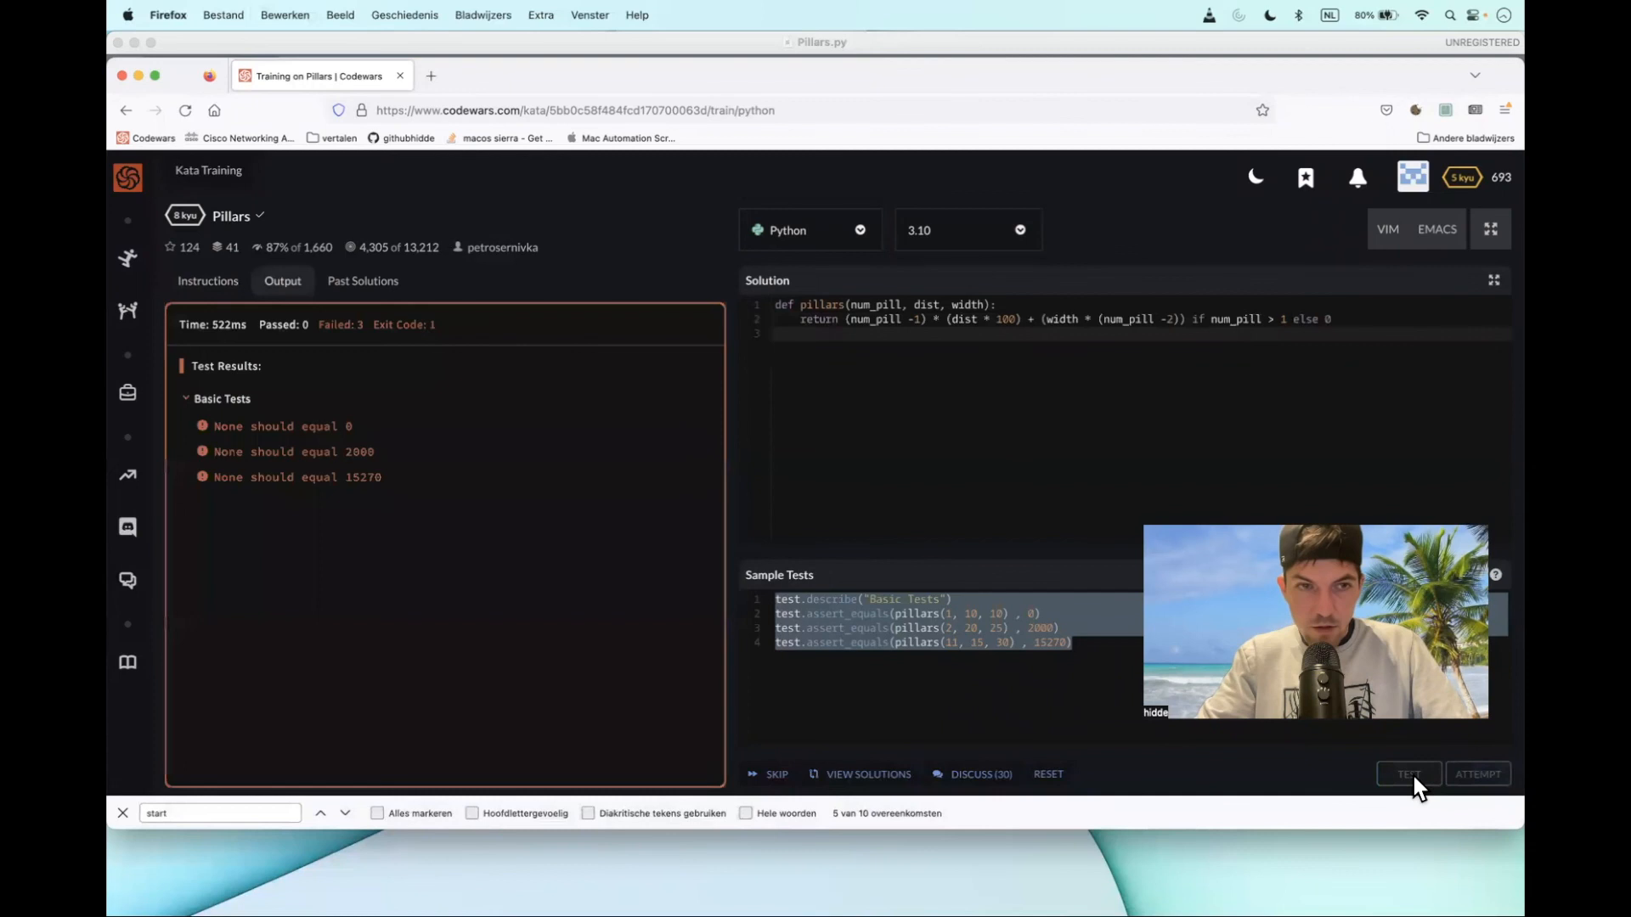
pyautogui.click(1409, 773)
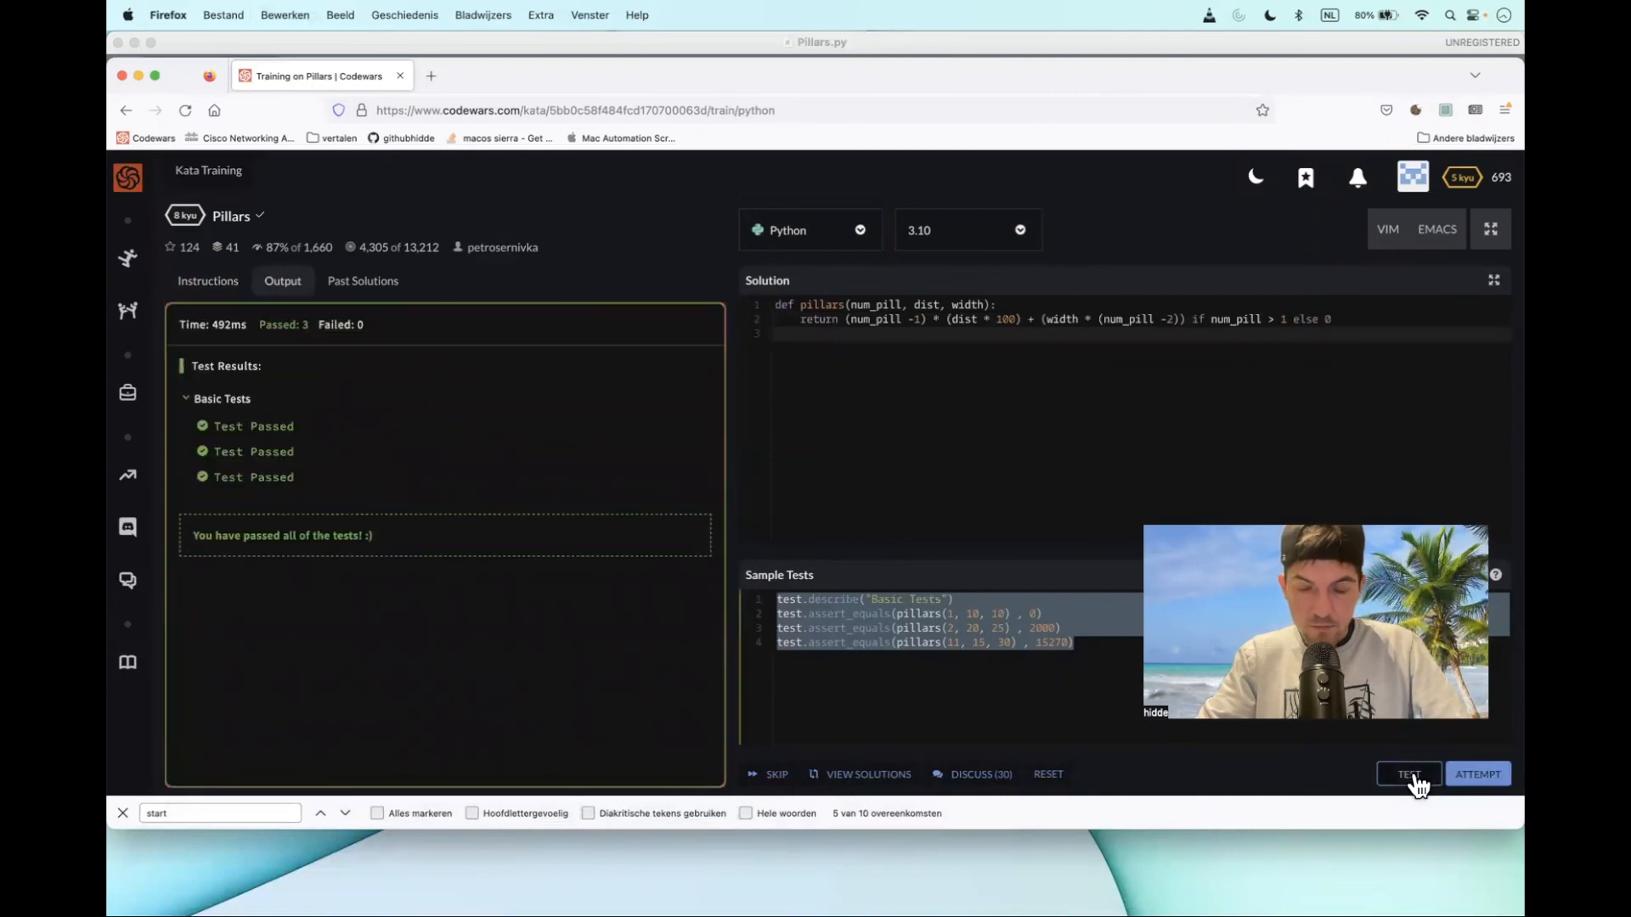
pyautogui.click(1476, 773)
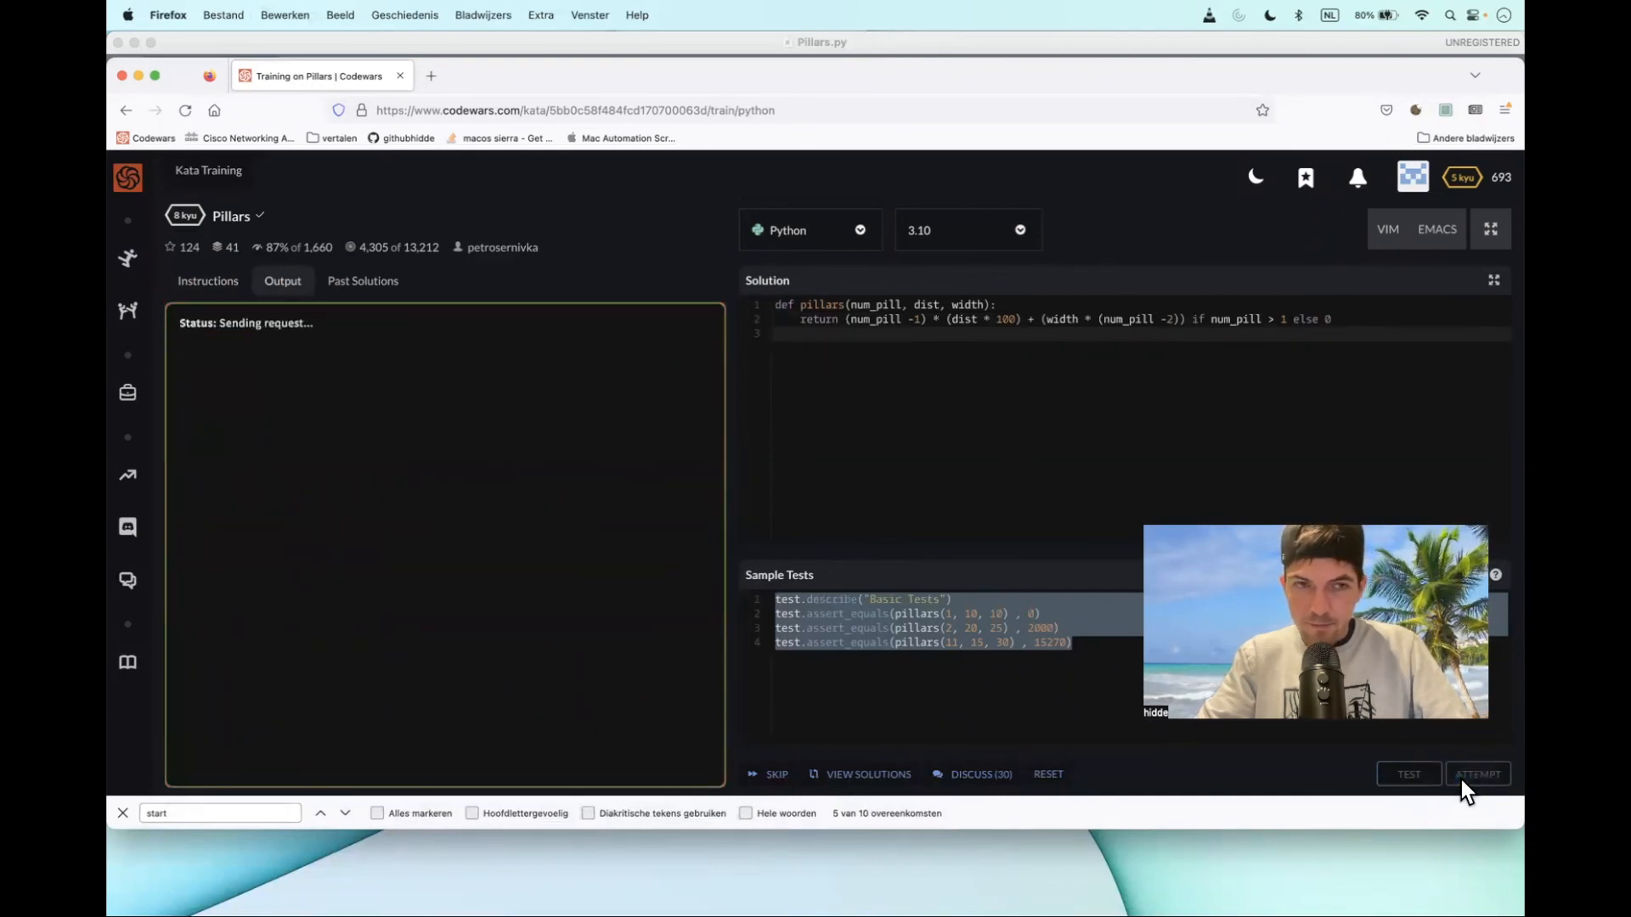